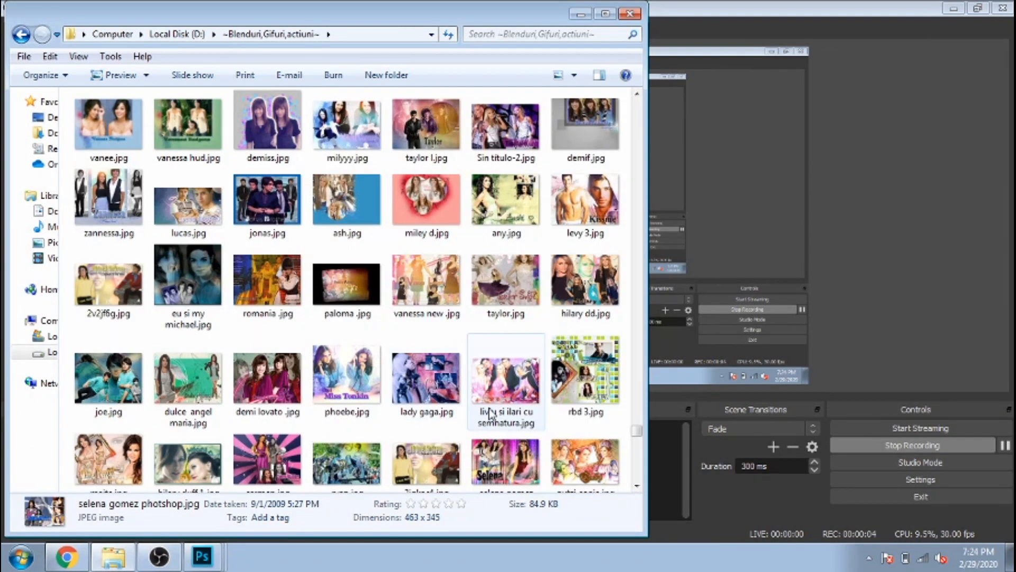
Check the ashley t image size, then create a 500×345 px document filled black
{"action": "scroll", "scroll_direction": "down", "scroll_amount": 3}
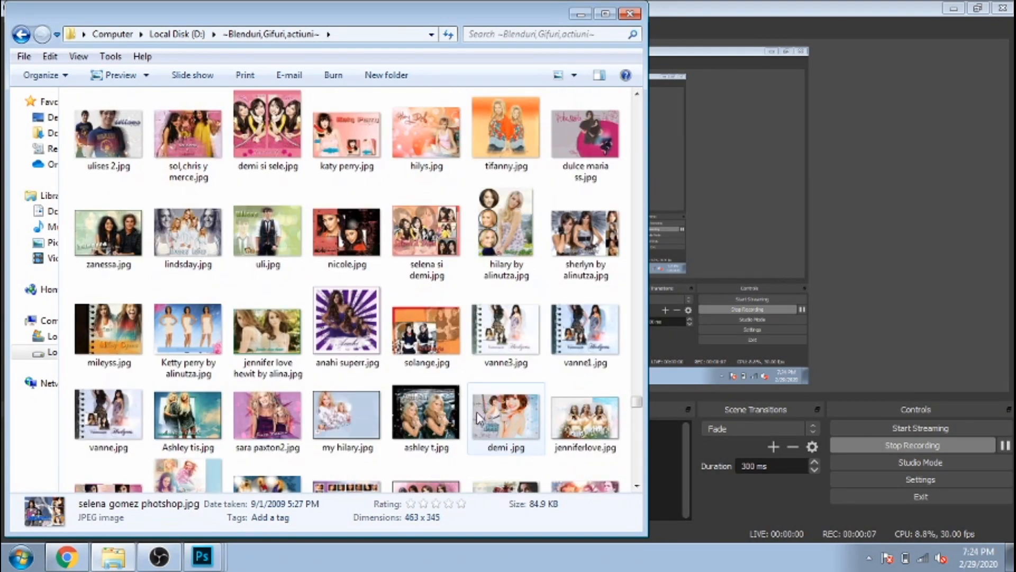
{"action": "left_click", "coordinate": [426, 418]}
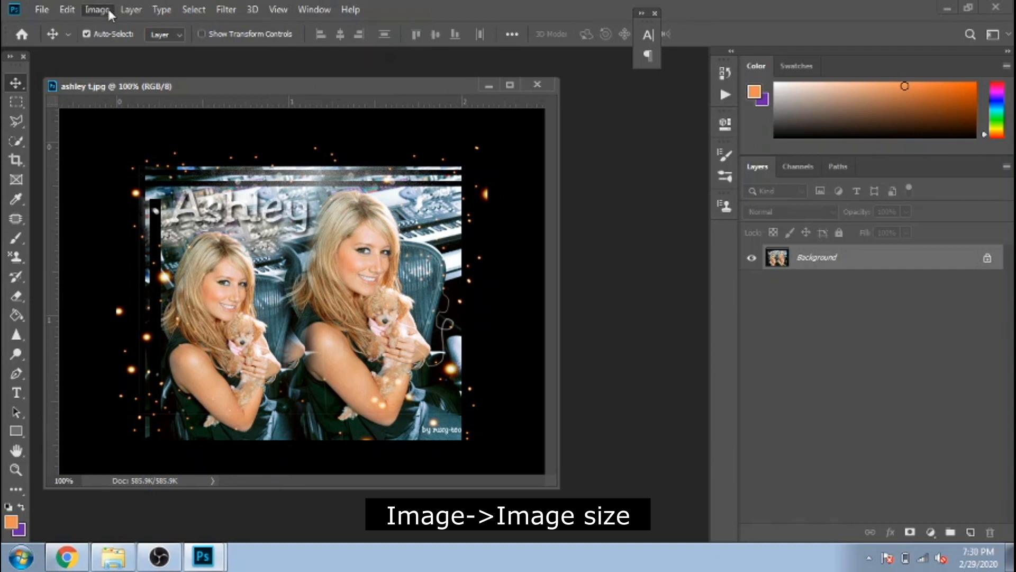
{"action": "left_click", "coordinate": [96, 10]}
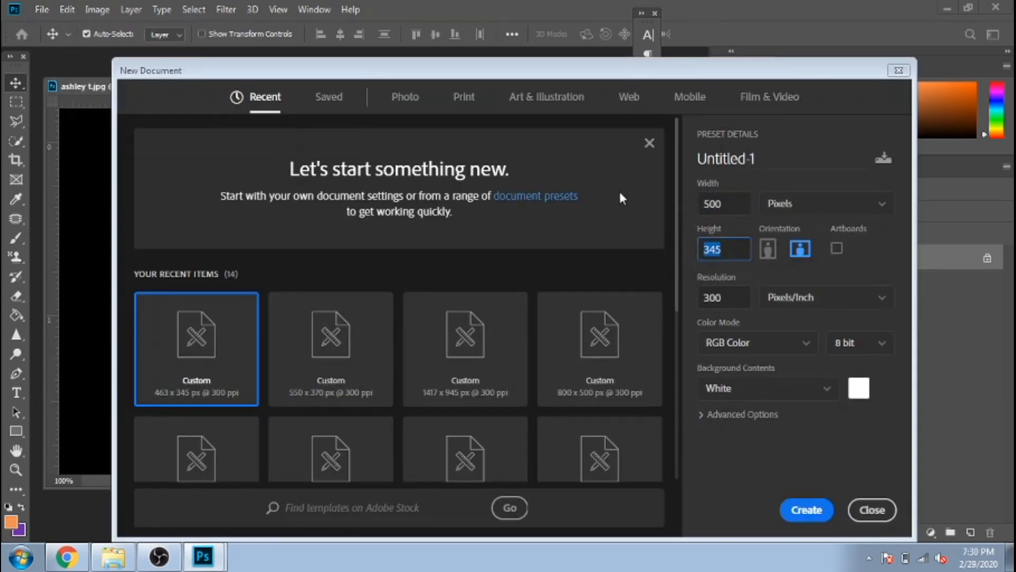
{"action": "left_click", "coordinate": [807, 509]}
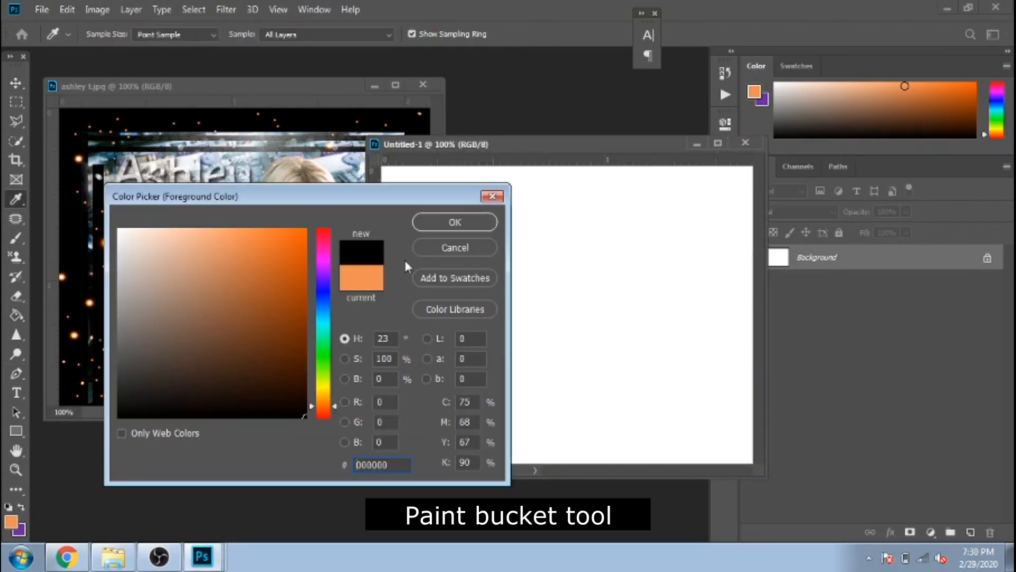
{"action": "left_click", "coordinate": [454, 221]}
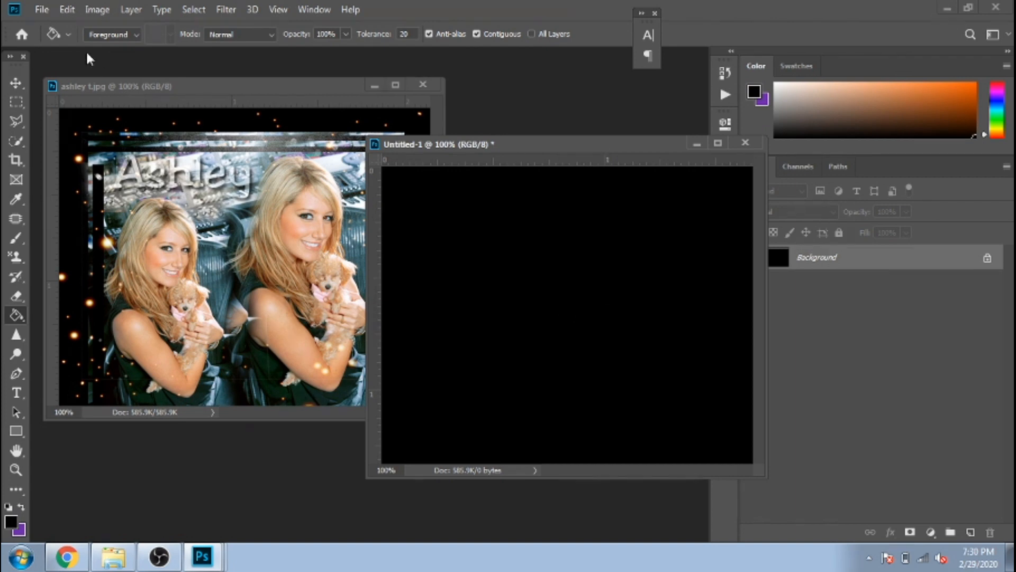
Open the tisdale11.jpg photo from File > Open
{"action": "left_click", "coordinate": [42, 10]}
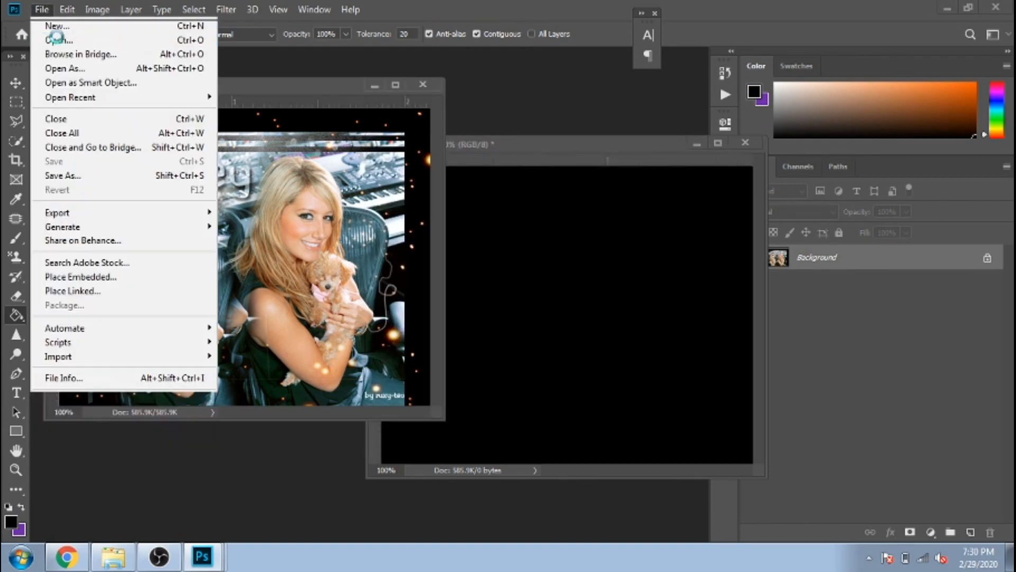
{"action": "left_click", "coordinate": [55, 39]}
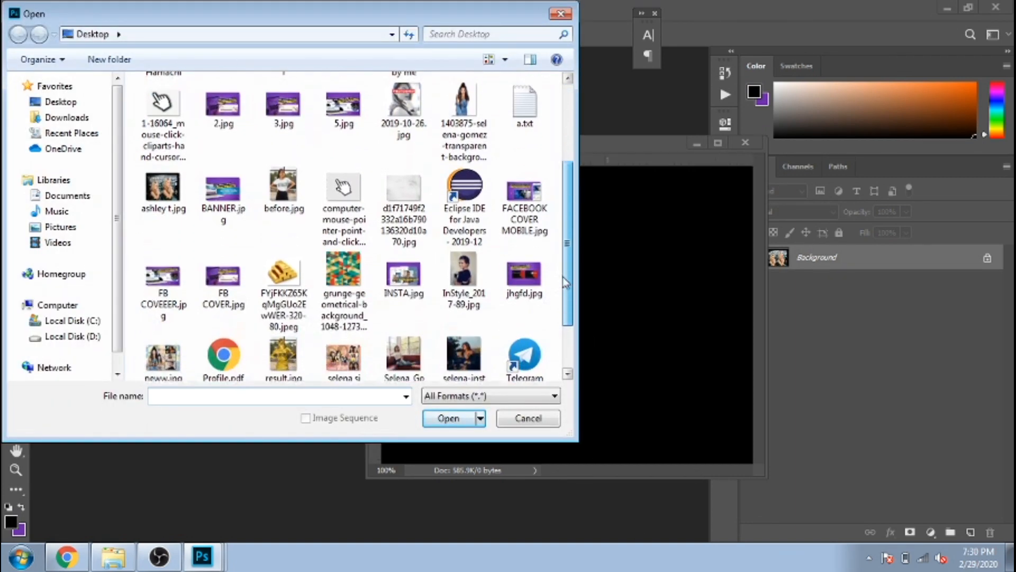
{"action": "scroll", "scroll_direction": "down", "scroll_amount": 3}
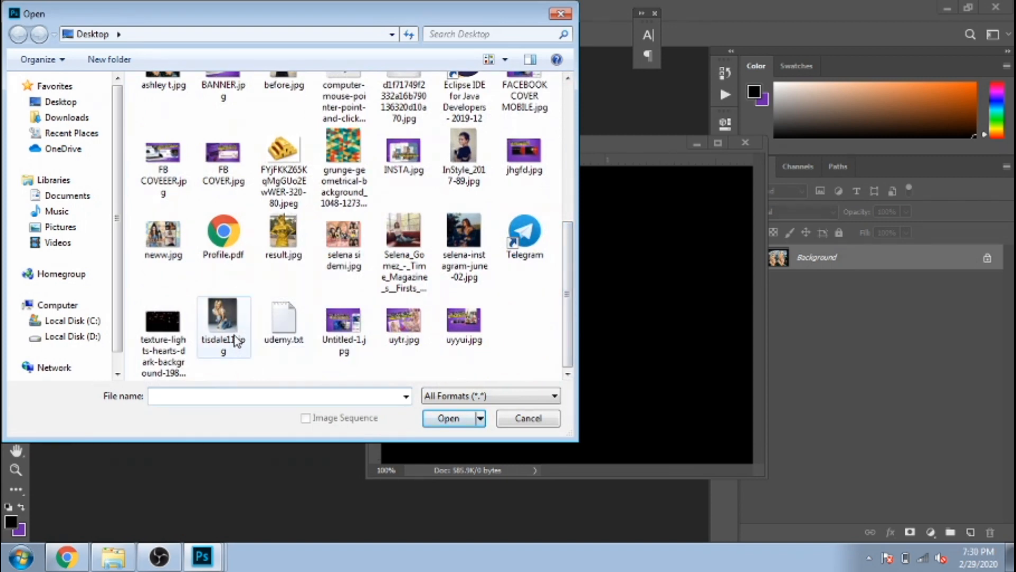
{"action": "double_click", "coordinate": [223, 319]}
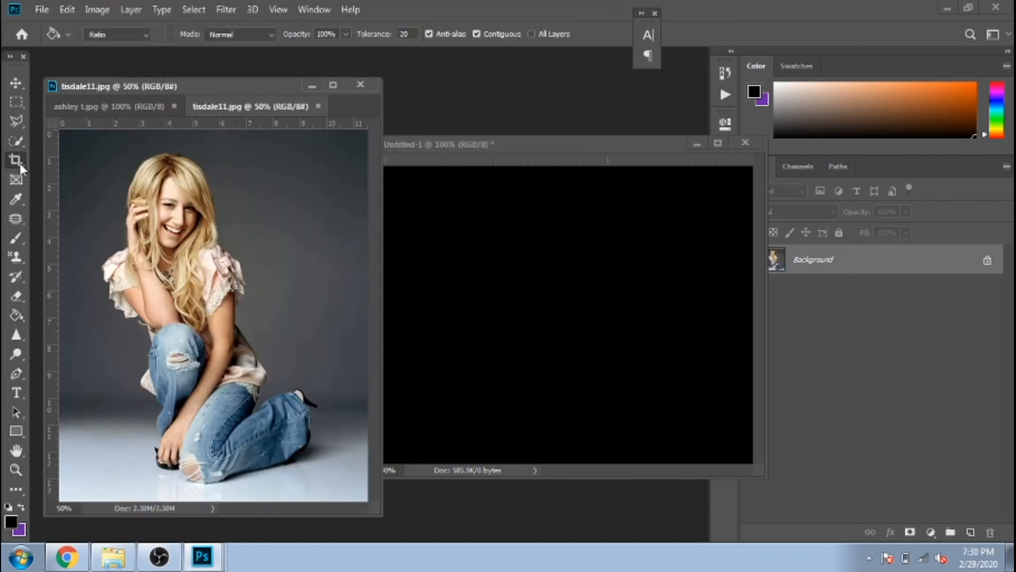
Crop the tisdale11 photo and enter a new size in Image Size
{"action": "left_click", "coordinate": [14, 161]}
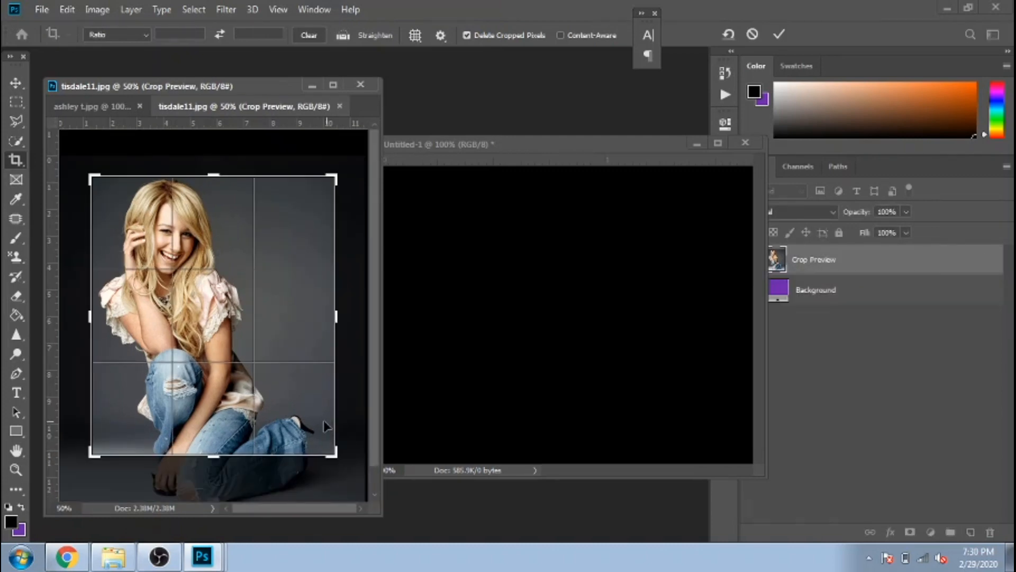
{"action": "left_click", "coordinate": [96, 10]}
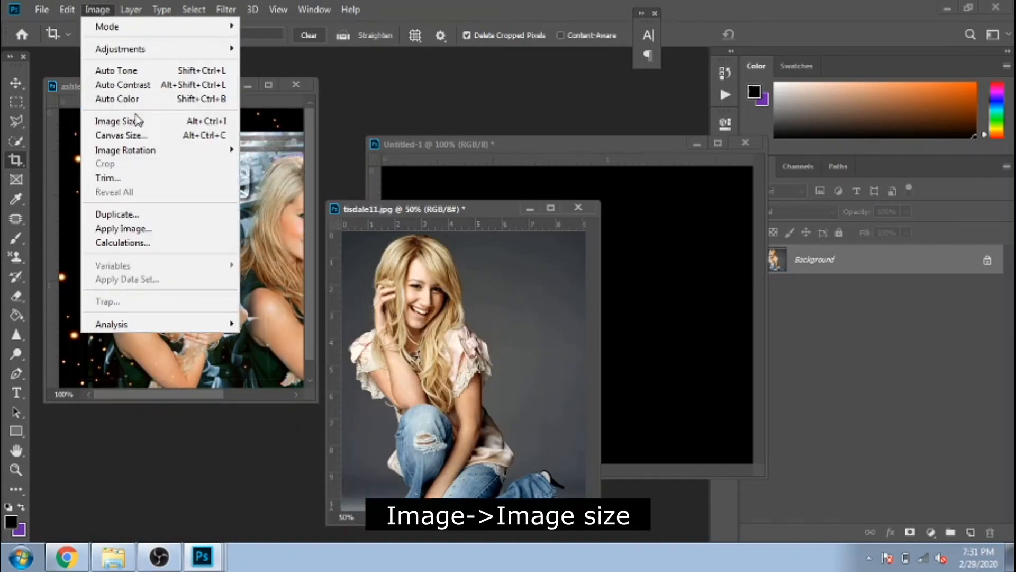
{"action": "left_click", "coordinate": [114, 121]}
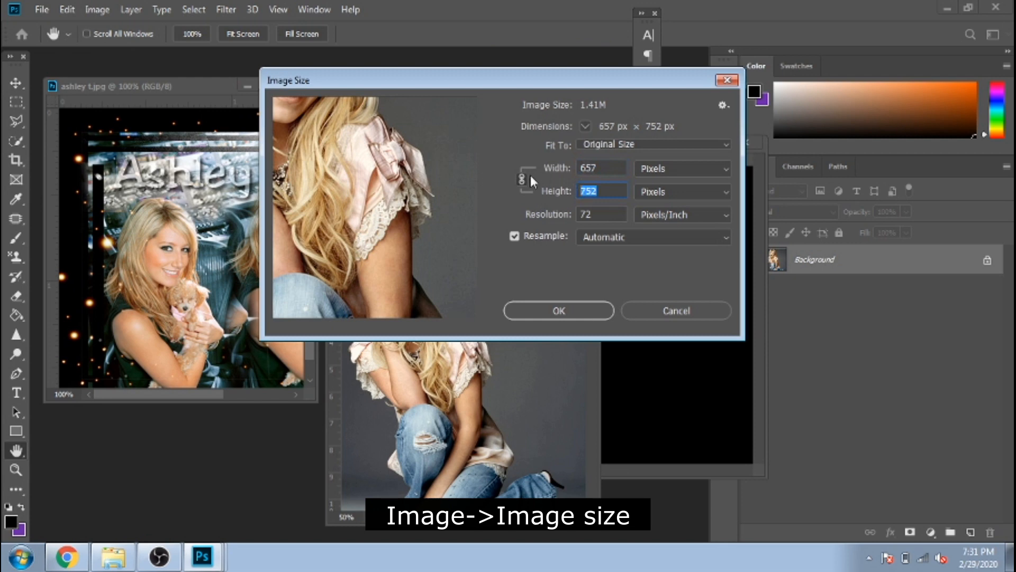
{"action": "type", "text": "3"}
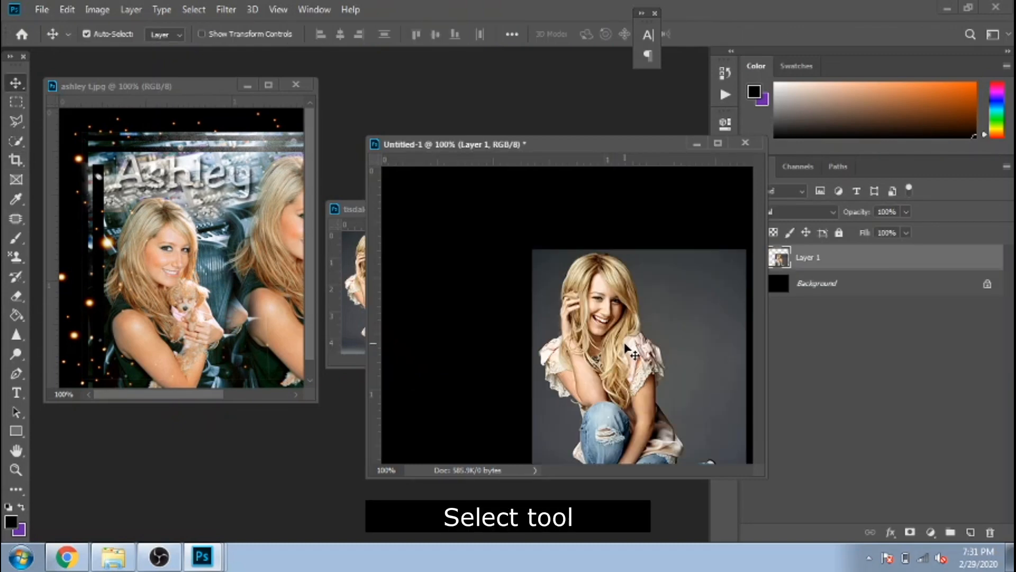
Move Layer 1 aside and add a 274×330 px tisdale11 copy as Layer 2
{"action": "left_click_drag", "start_coordinate": [635, 350], "coordinate": [502, 330]}
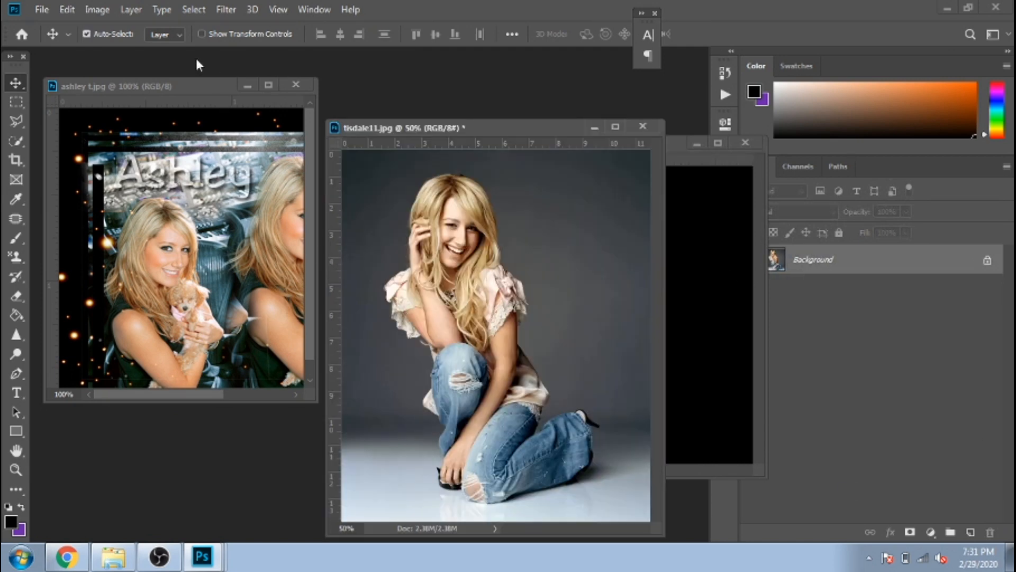
{"action": "left_click", "coordinate": [97, 10]}
{"action": "type", "text": "330"}
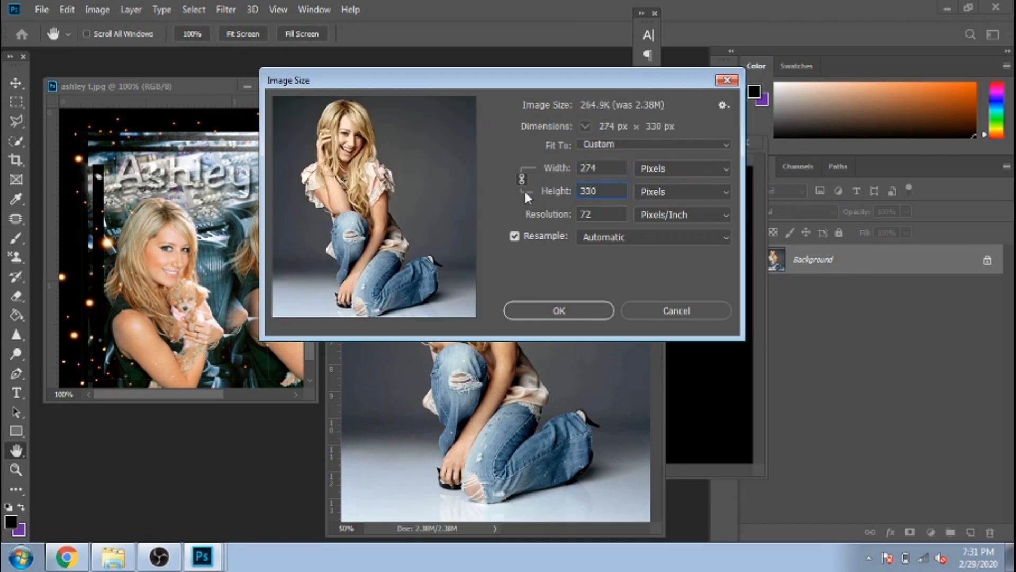
{"action": "left_click", "coordinate": [558, 310]}
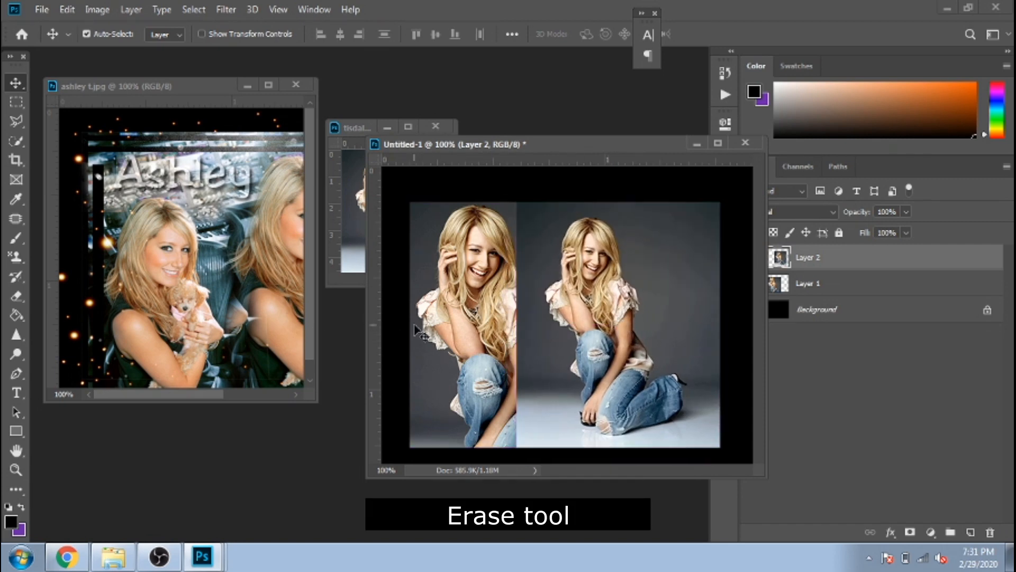
Soften Layer 2's edges with a reduced-opacity eraser, then Merge Visible
{"action": "left_click", "coordinate": [16, 311]}
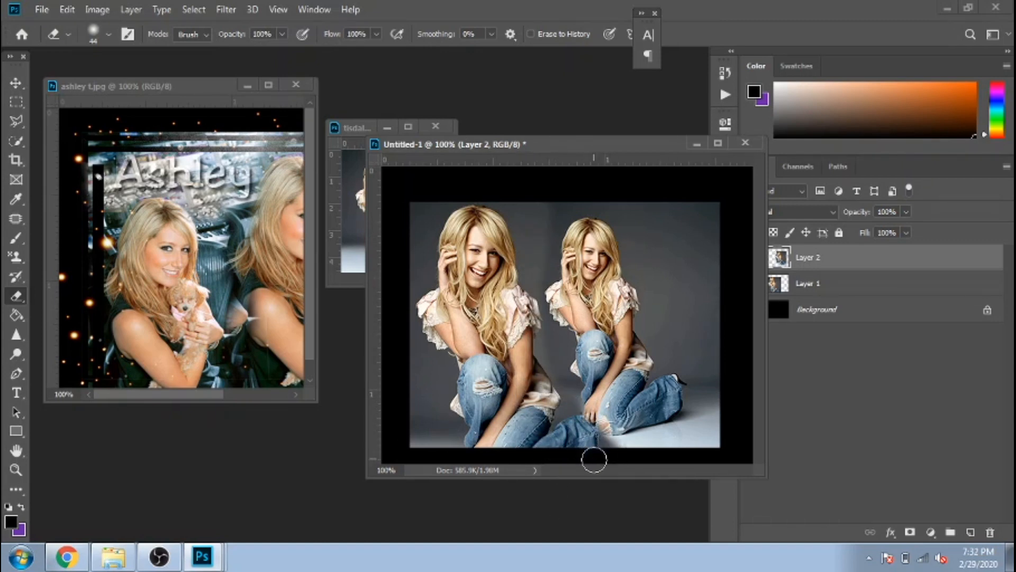
{"action": "mouse_move", "coordinate": [550, 221]}
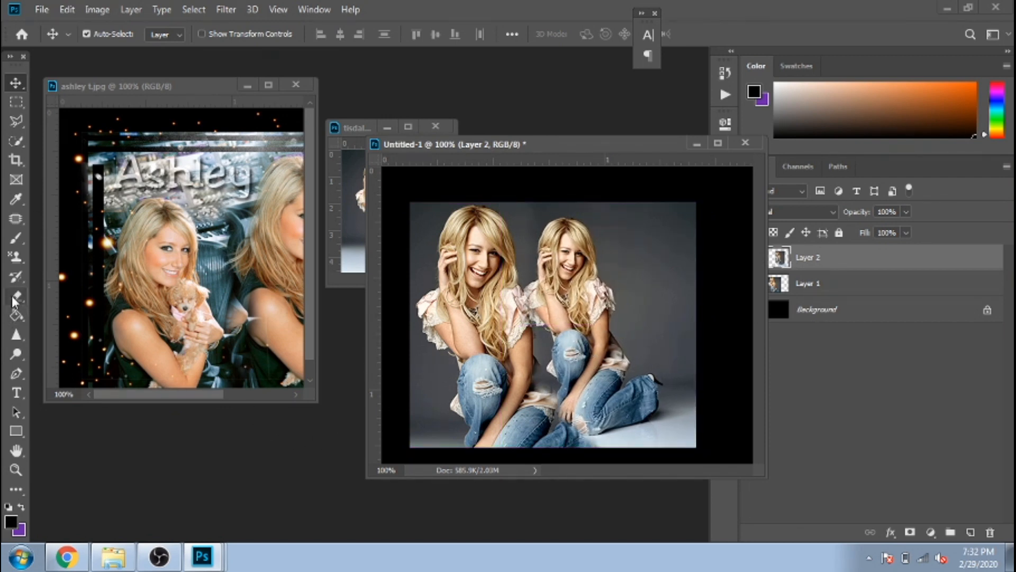
{"action": "left_click", "coordinate": [16, 296]}
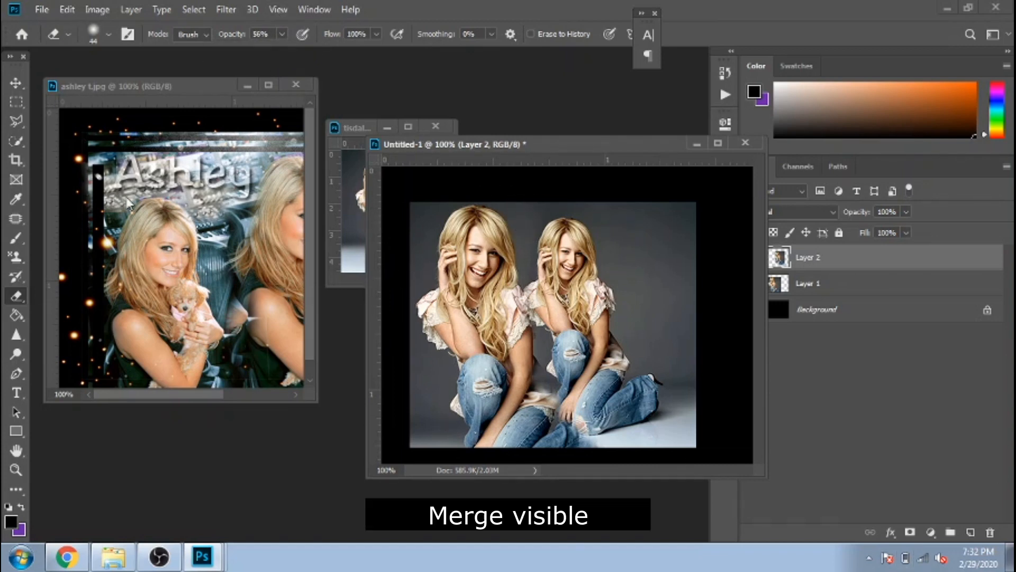
{"action": "right_click", "coordinate": [807, 257]}
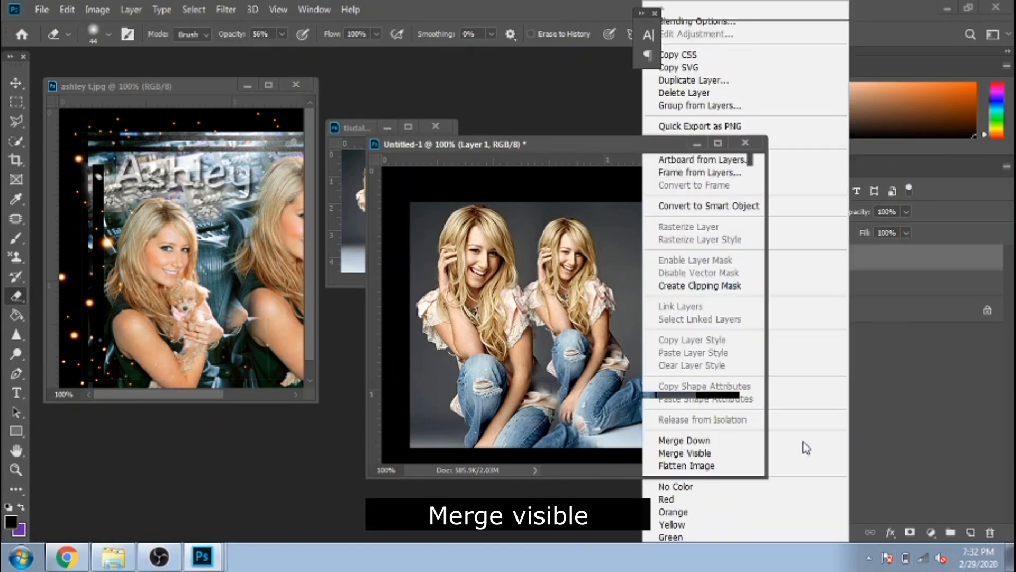
{"action": "left_click", "coordinate": [684, 453]}
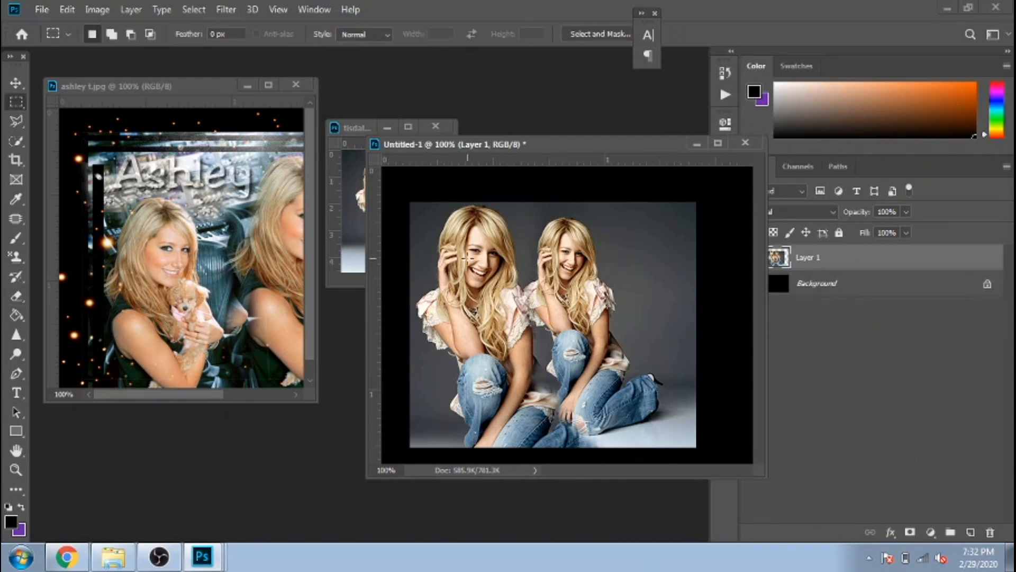
Marquee thin strips along the photo's top and left edge and erase them to black
{"action": "left_click", "coordinate": [149, 87]}
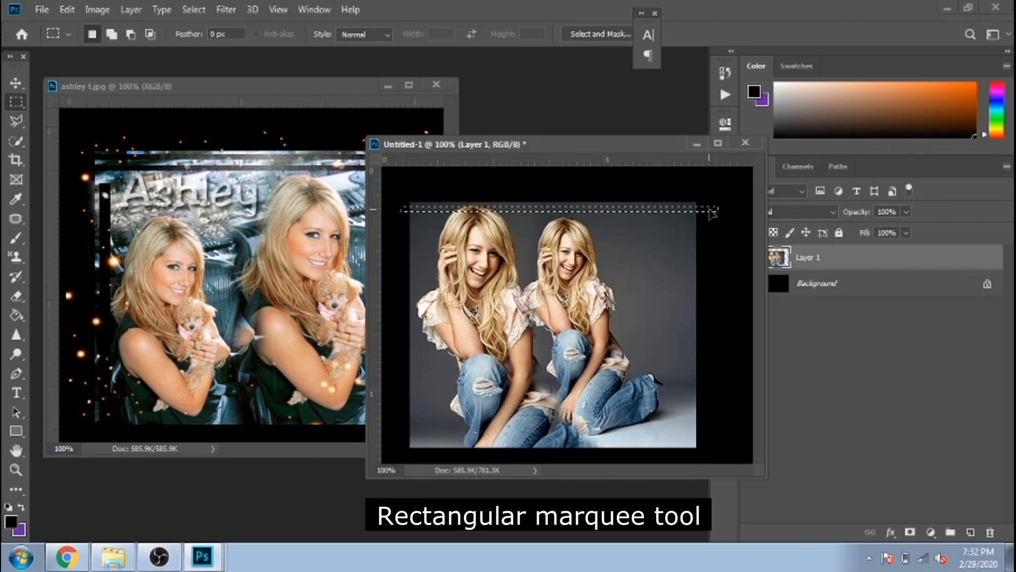
{"action": "left_click", "coordinate": [16, 296]}
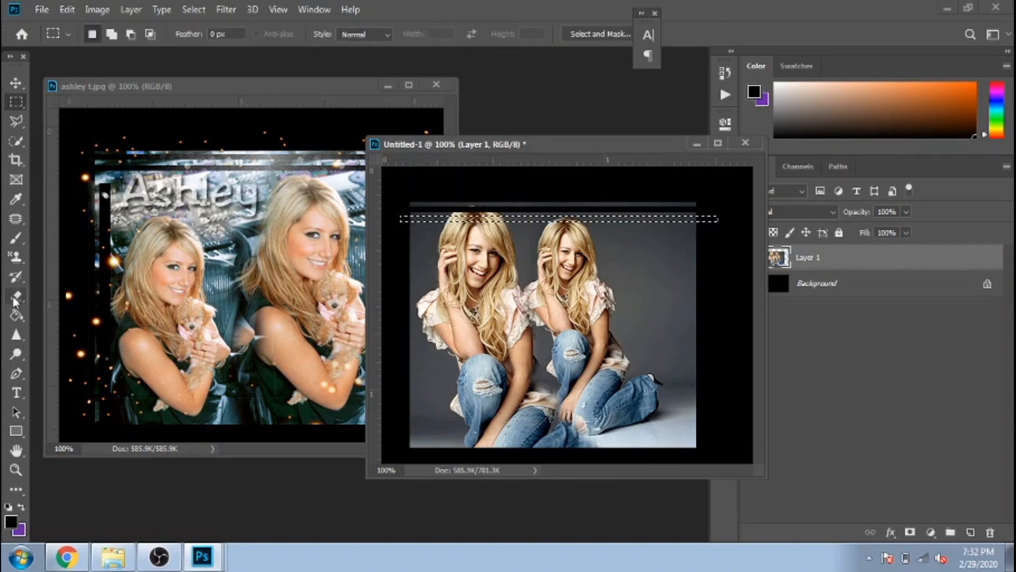
{"action": "left_click", "coordinate": [16, 294]}
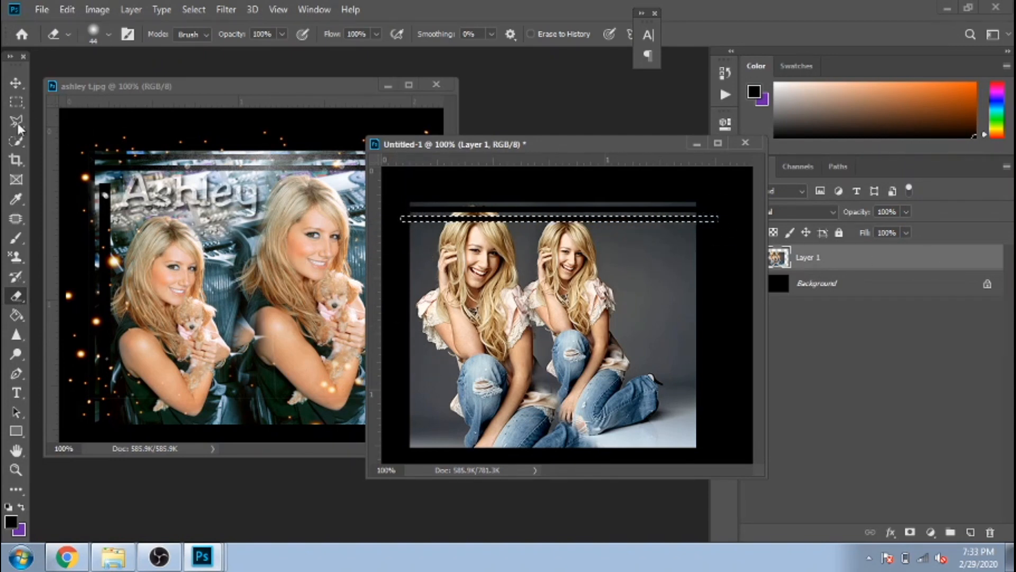
{"action": "left_click", "coordinate": [15, 102]}
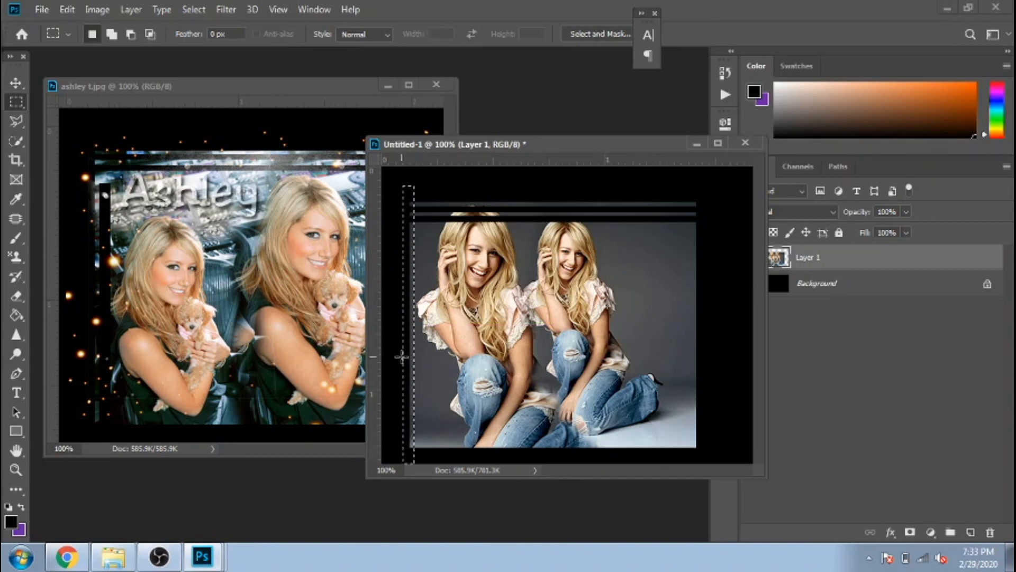
{"action": "mouse_move", "coordinate": [428, 374]}
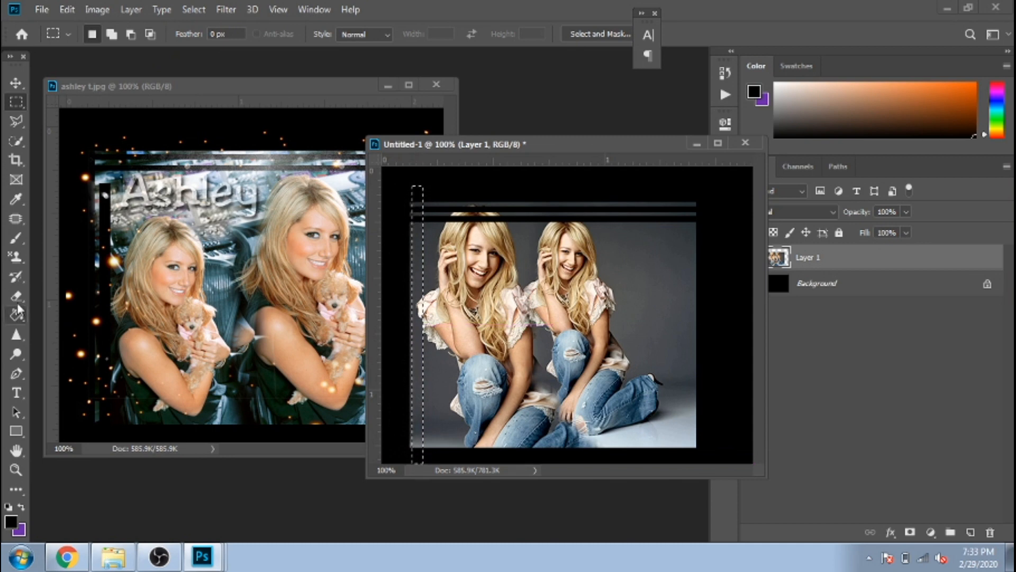
{"action": "left_click", "coordinate": [16, 296]}
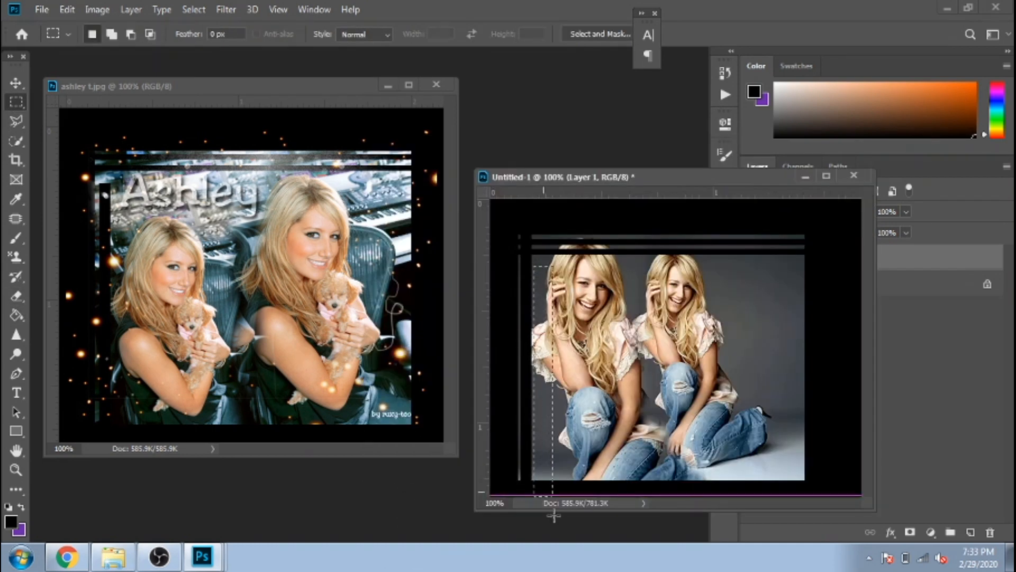
{"action": "left_click", "coordinate": [16, 293]}
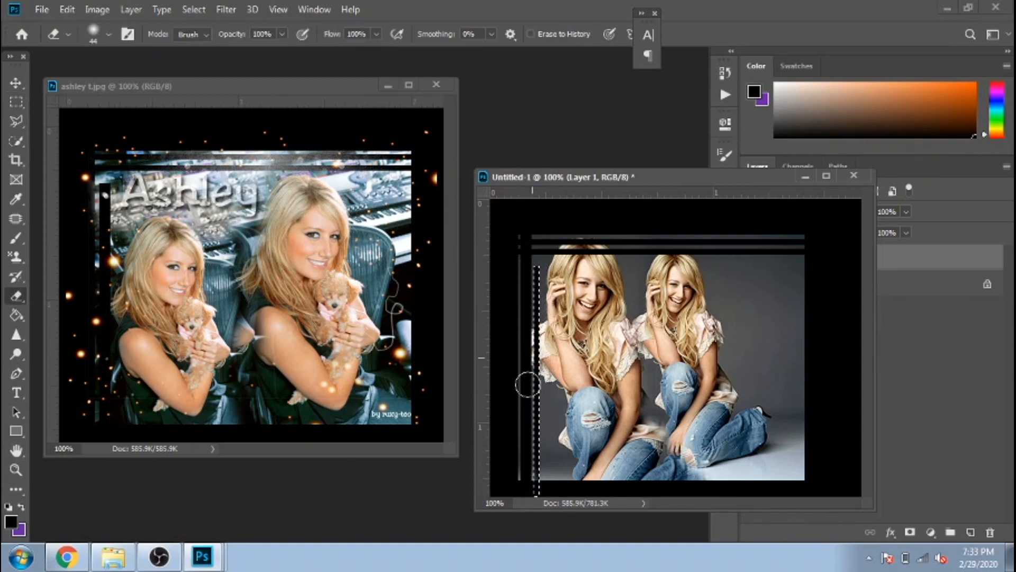
{"action": "left_click", "coordinate": [17, 101]}
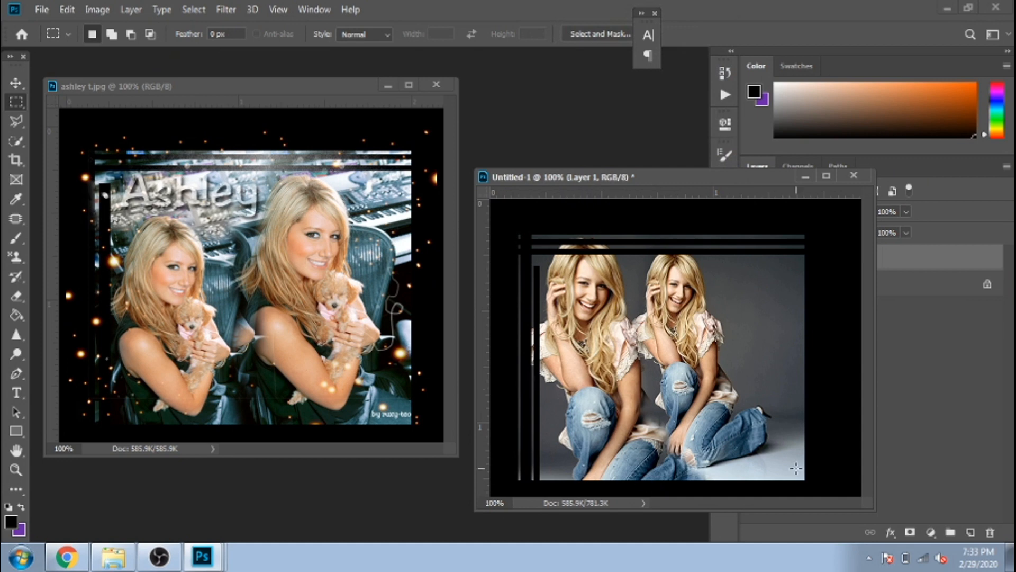
{"action": "mouse_move", "coordinate": [793, 267]}
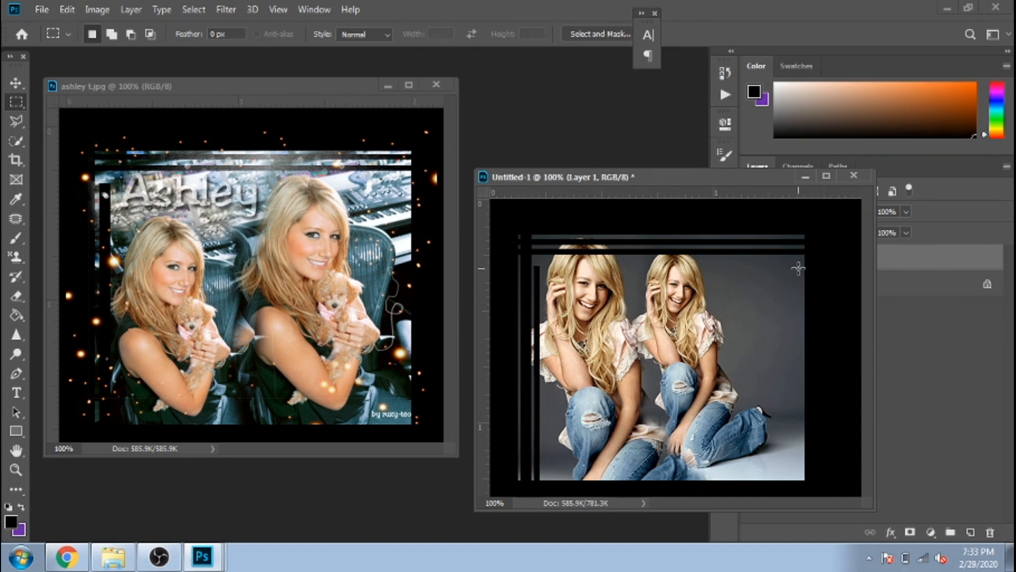
{"action": "mouse_move", "coordinate": [774, 214]}
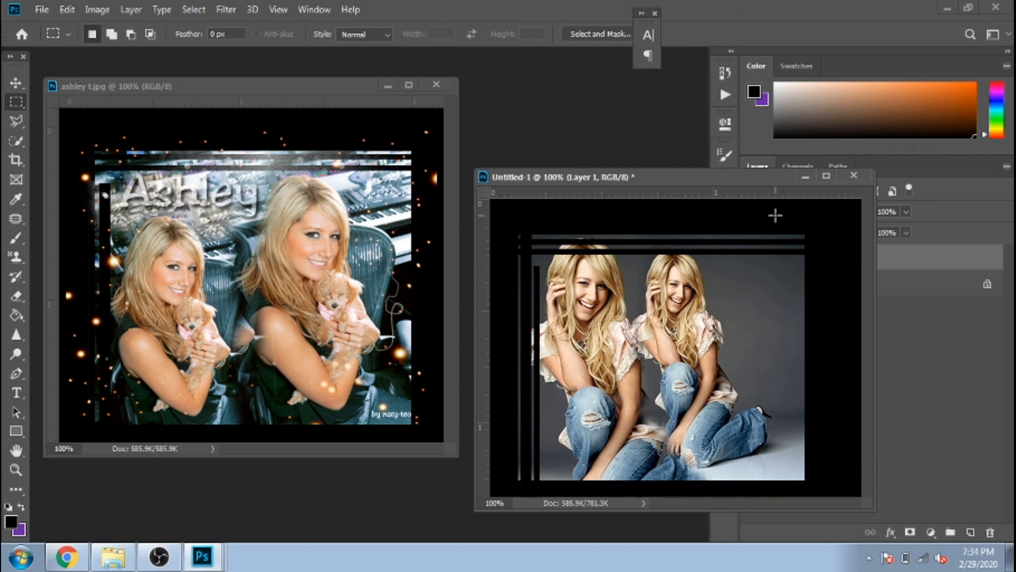
Select the canvas's right strip and erase it with a larger eraser brush
{"action": "left_click_drag", "start_coordinate": [774, 214], "coordinate": [794, 496]}
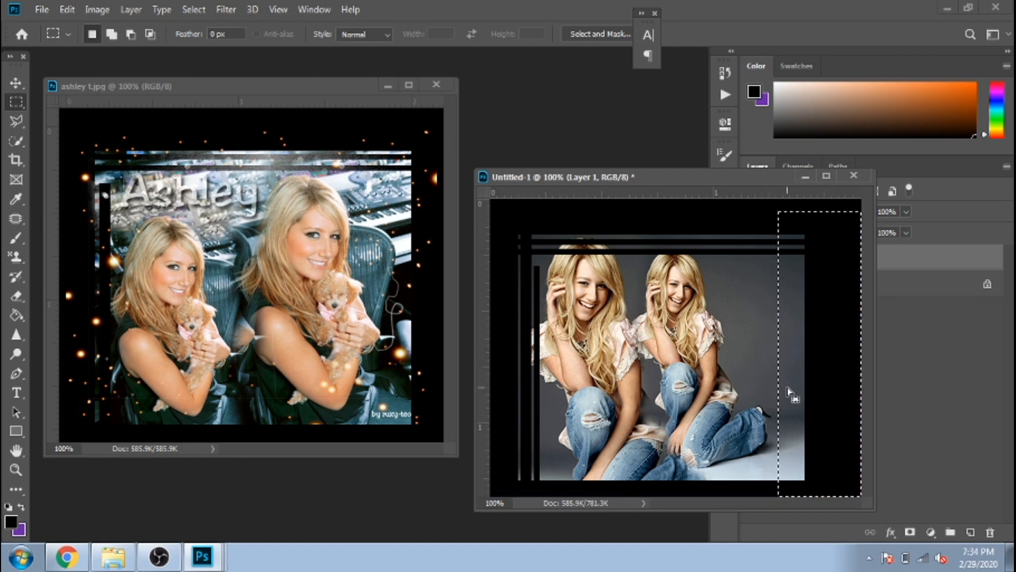
{"action": "left_click", "coordinate": [17, 295]}
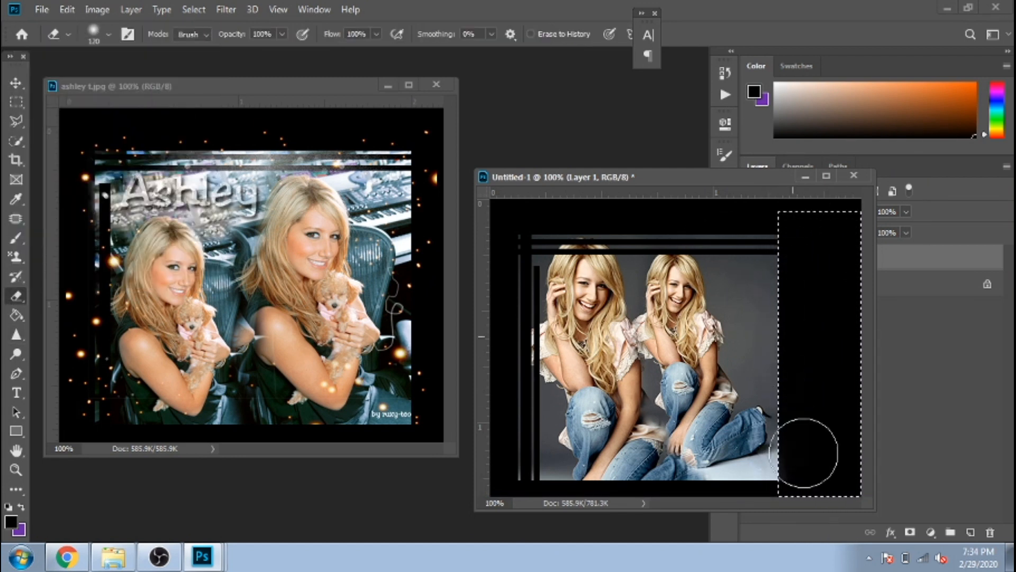
{"action": "right_click", "coordinate": [811, 268]}
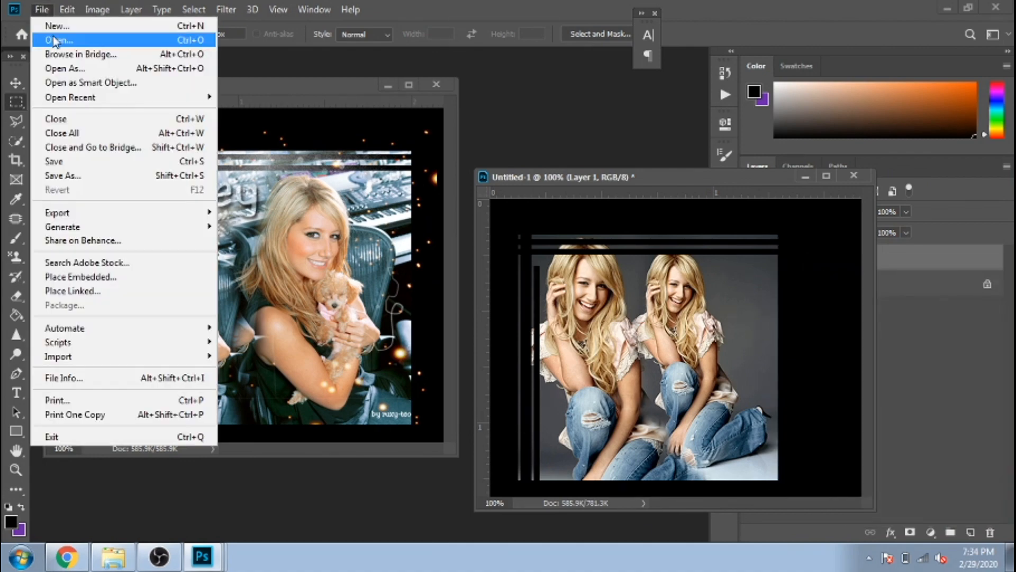
Add the glowing hearts texture in Screen blend and erase it over the girls
{"action": "left_click", "coordinate": [57, 38]}
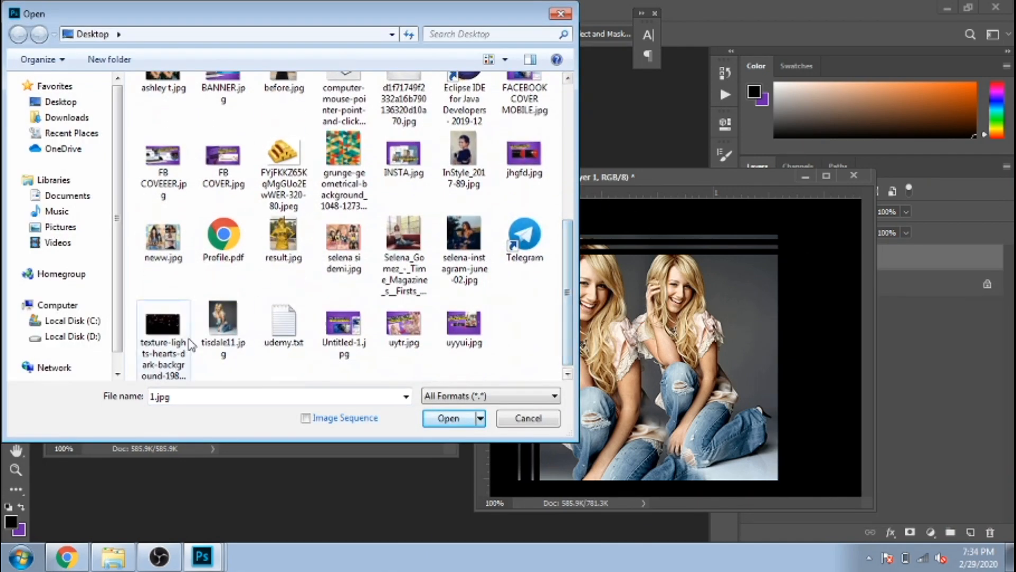
{"action": "left_click", "coordinate": [449, 418]}
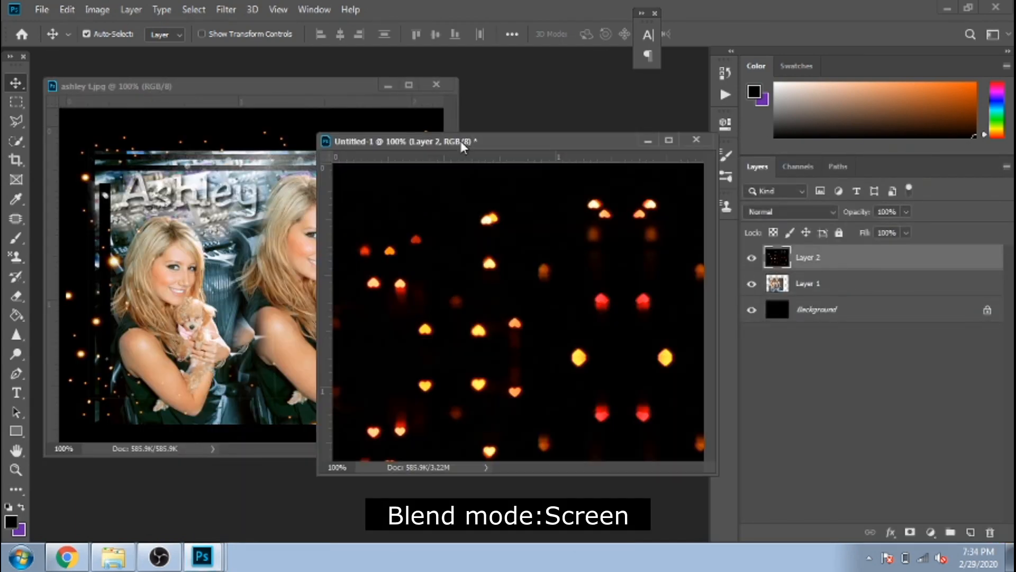
{"action": "left_click", "coordinate": [789, 211]}
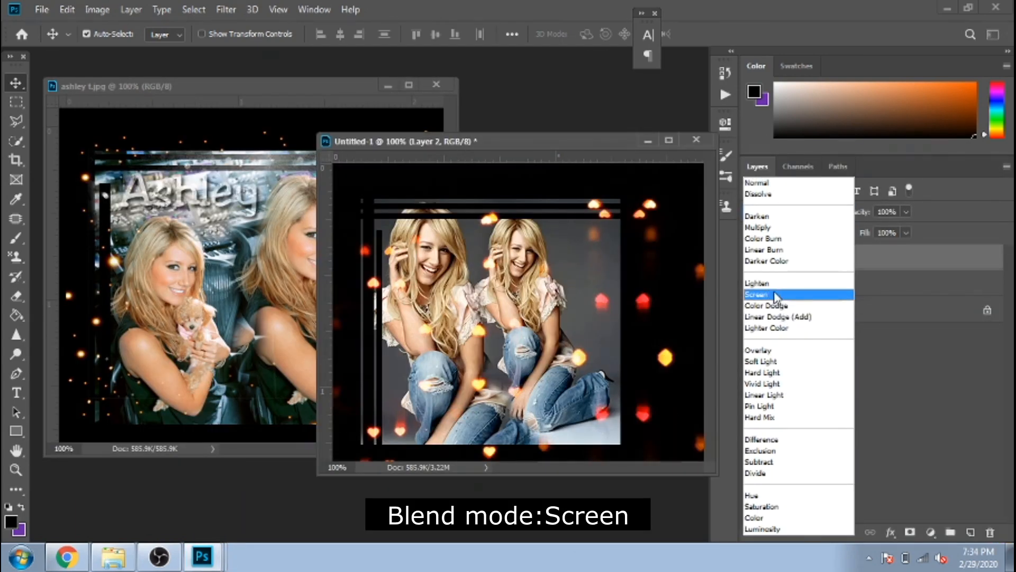
{"action": "left_click", "coordinate": [756, 294]}
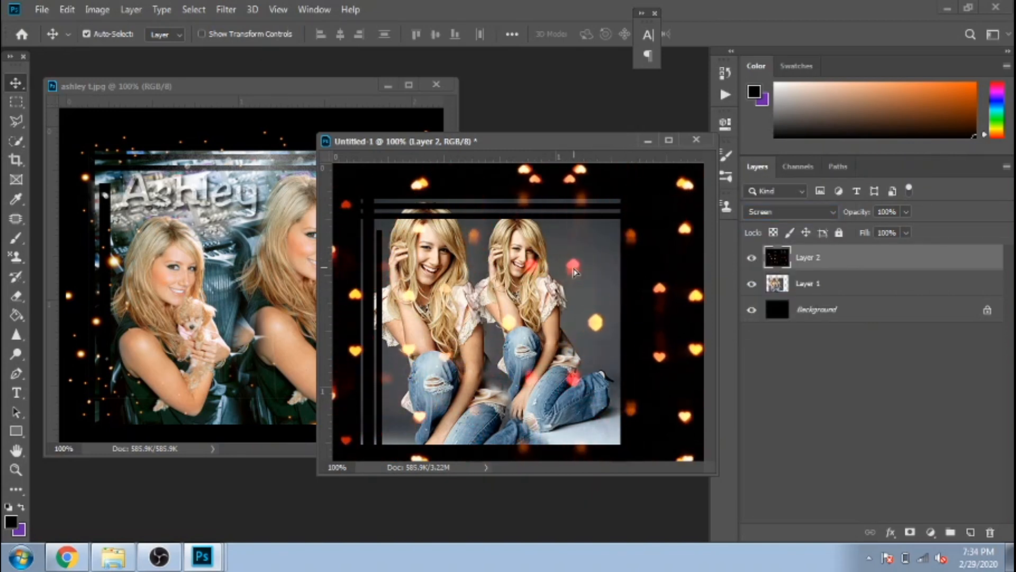
{"action": "left_click", "coordinate": [16, 295]}
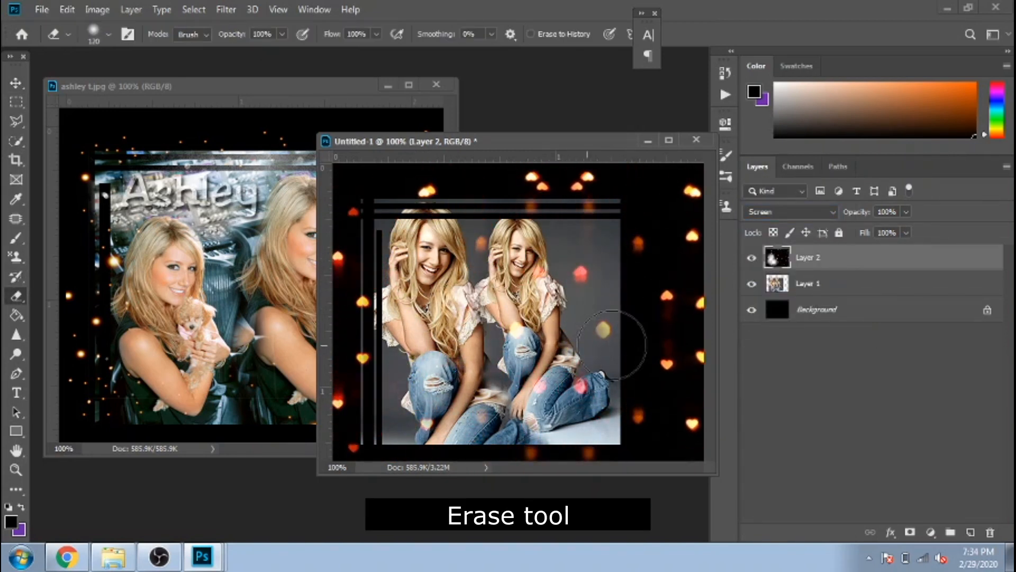
{"action": "left_click_drag", "start_coordinate": [597, 324], "coordinate": [706, 259]}
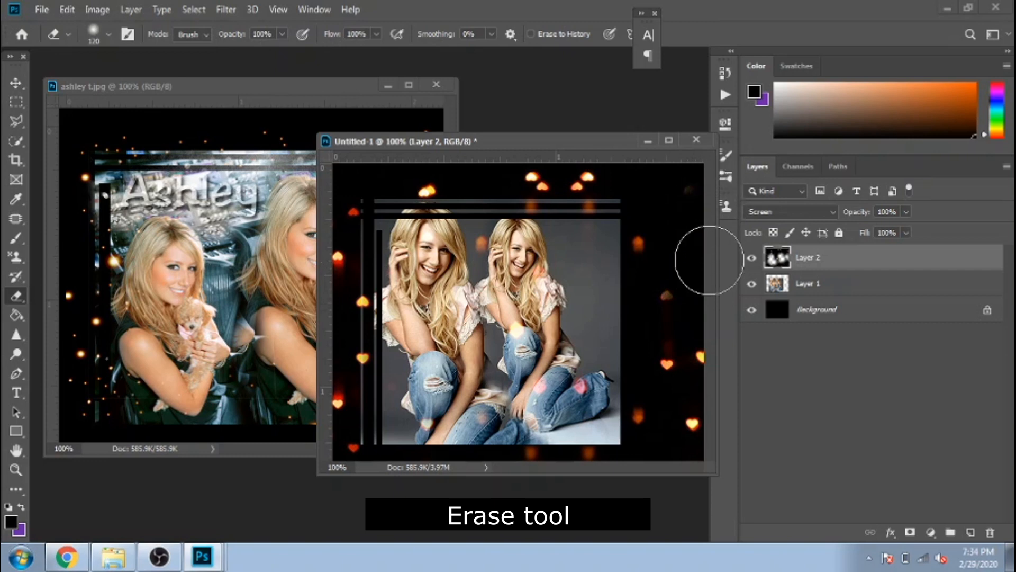
{"action": "left_click", "coordinate": [15, 162]}
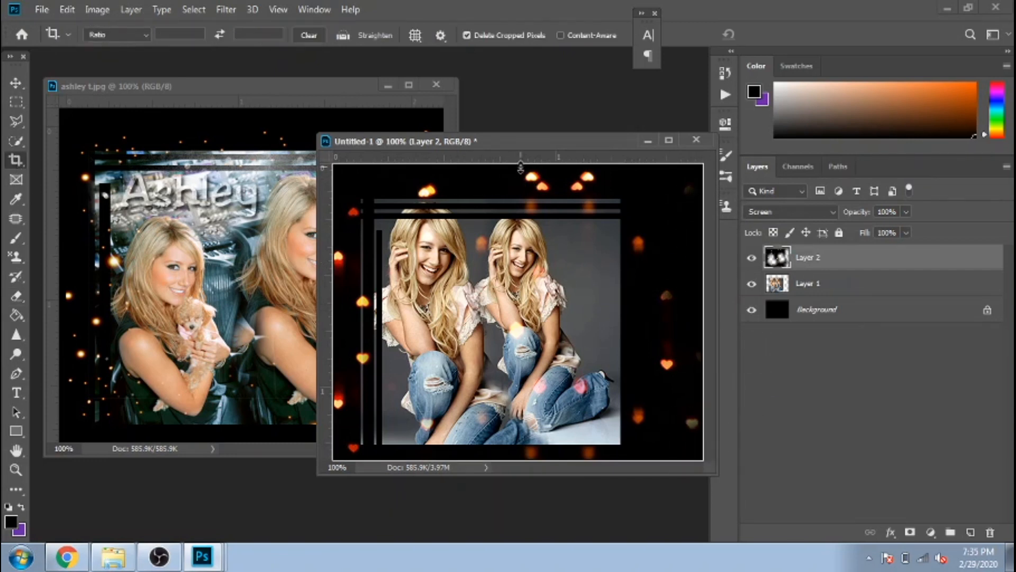
Crop the banner narrower, trimming its right edge
{"action": "left_click", "coordinate": [15, 162]}
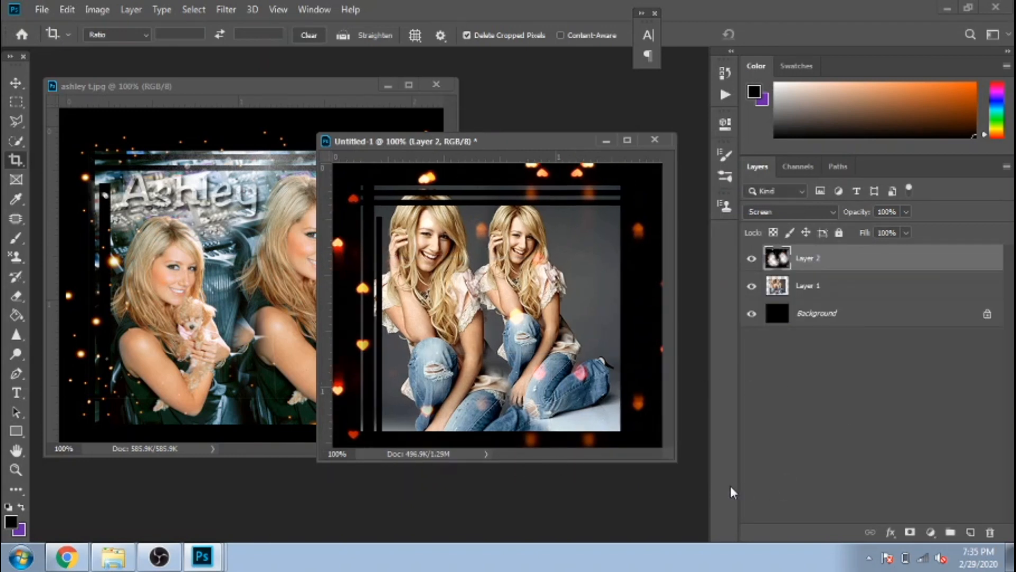
{"action": "mouse_move", "coordinate": [440, 148]}
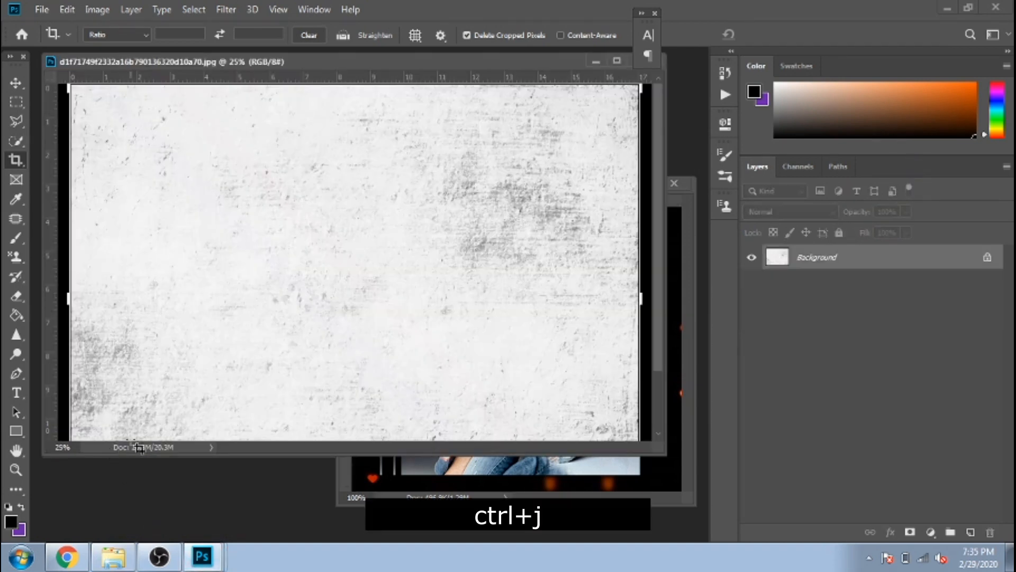
Duplicate and invert the grunge texture, resize it, and set it to Screen
{"action": "key", "text": "ctrl+j"}
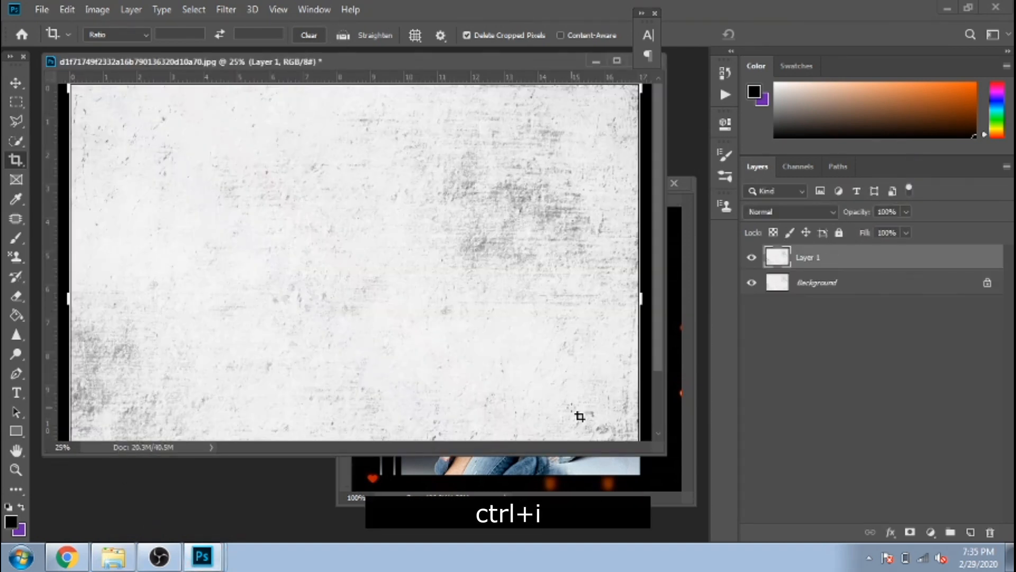
{"action": "key", "text": "ctrl+i"}
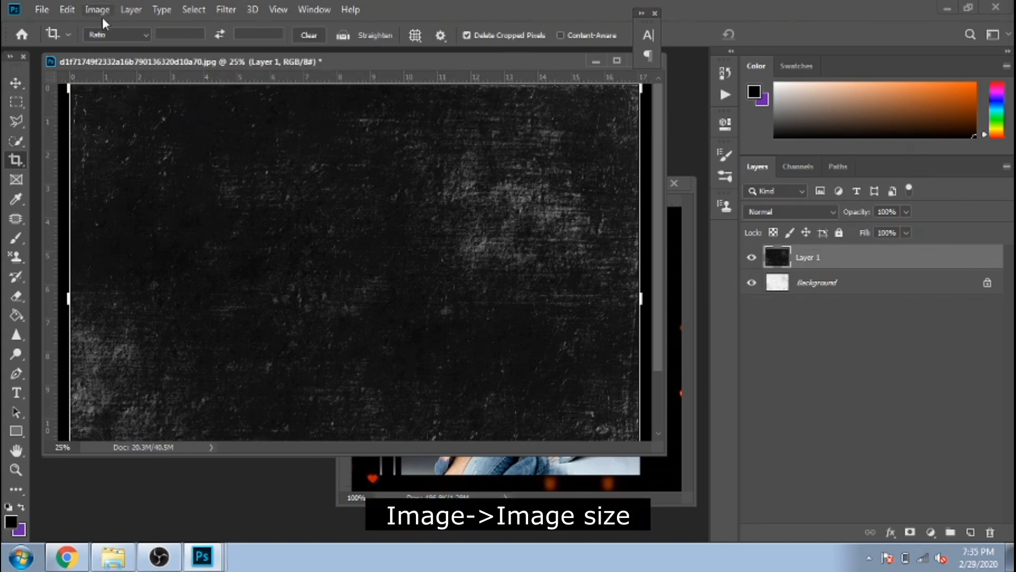
{"action": "left_click", "coordinate": [96, 10]}
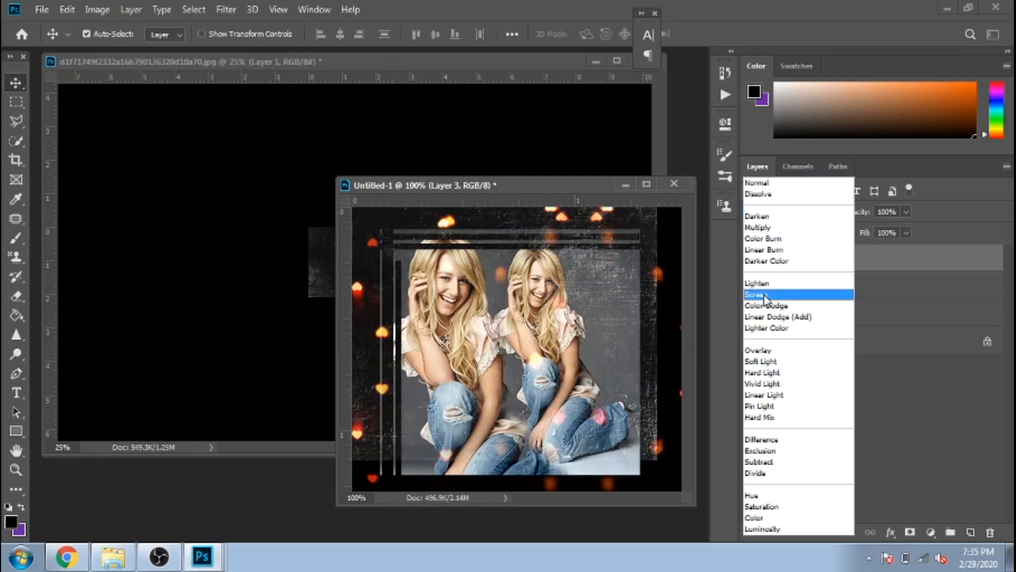
{"action": "left_click", "coordinate": [757, 294]}
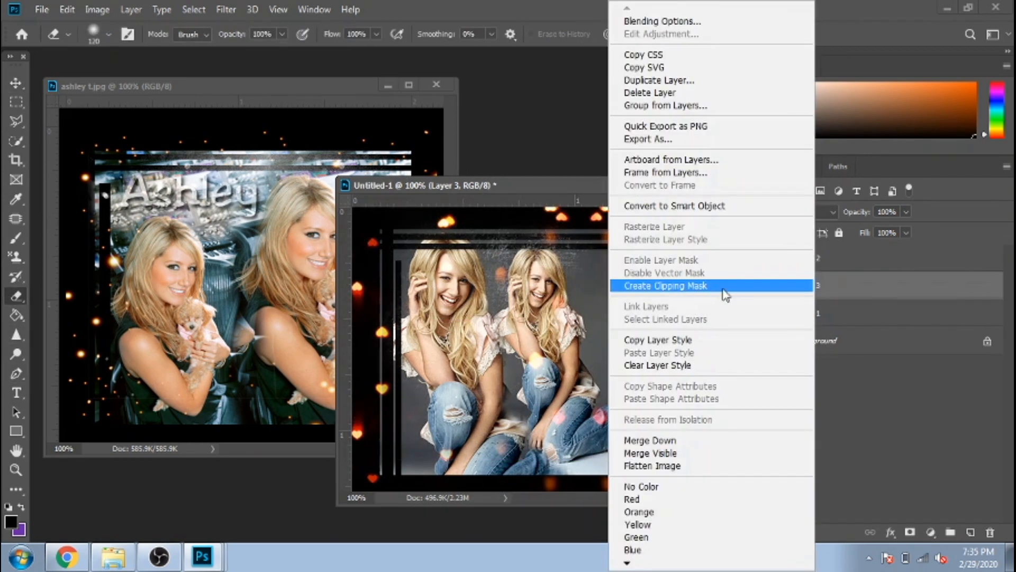
Change options on the texture layer and in the menu bar
{"action": "left_click", "coordinate": [665, 286]}
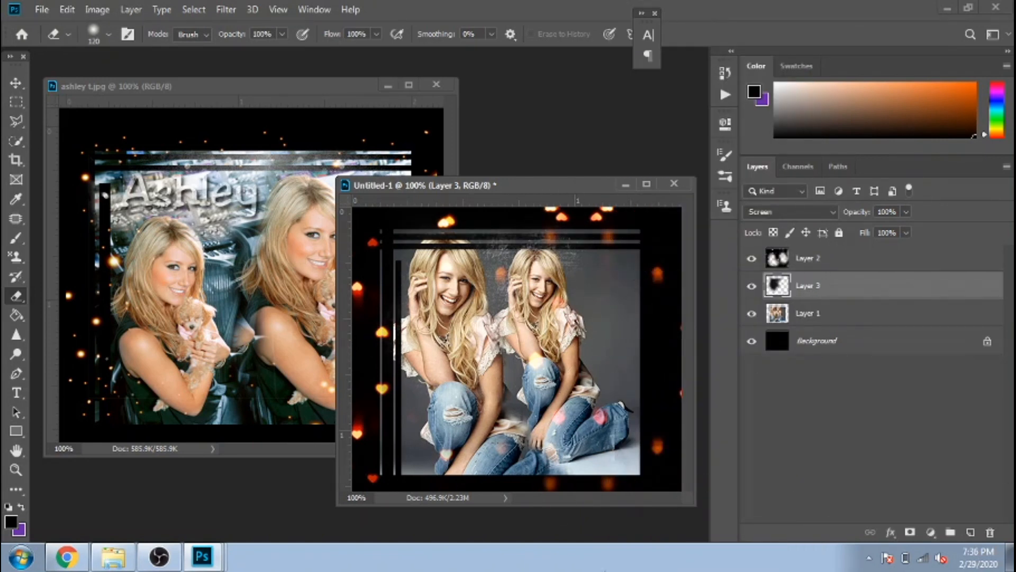
{"action": "left_click", "coordinate": [96, 9]}
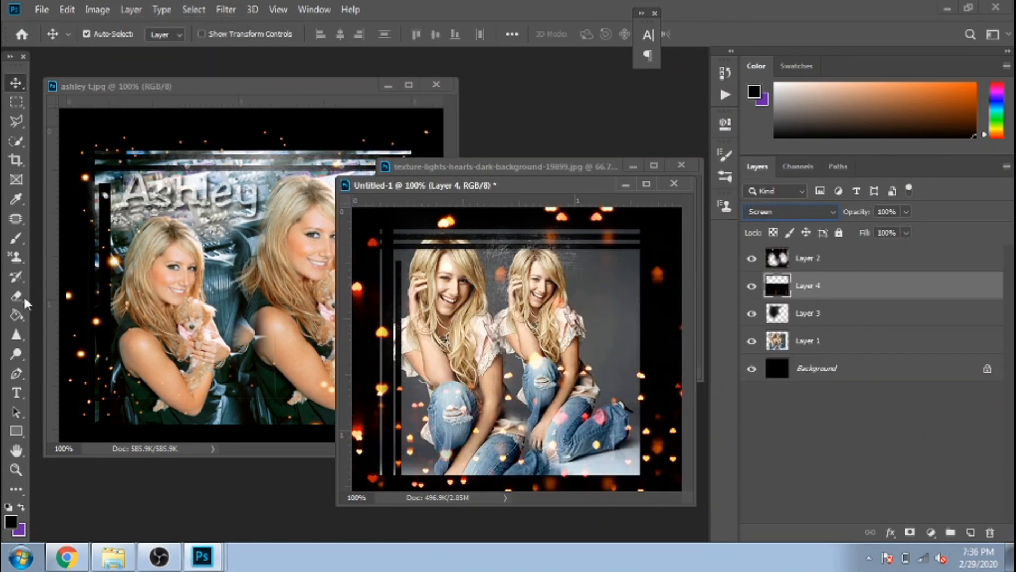
Duplicate the Layer 4 lights overlay, offset the copy, and erase unwanted parts
{"action": "left_click", "coordinate": [15, 295]}
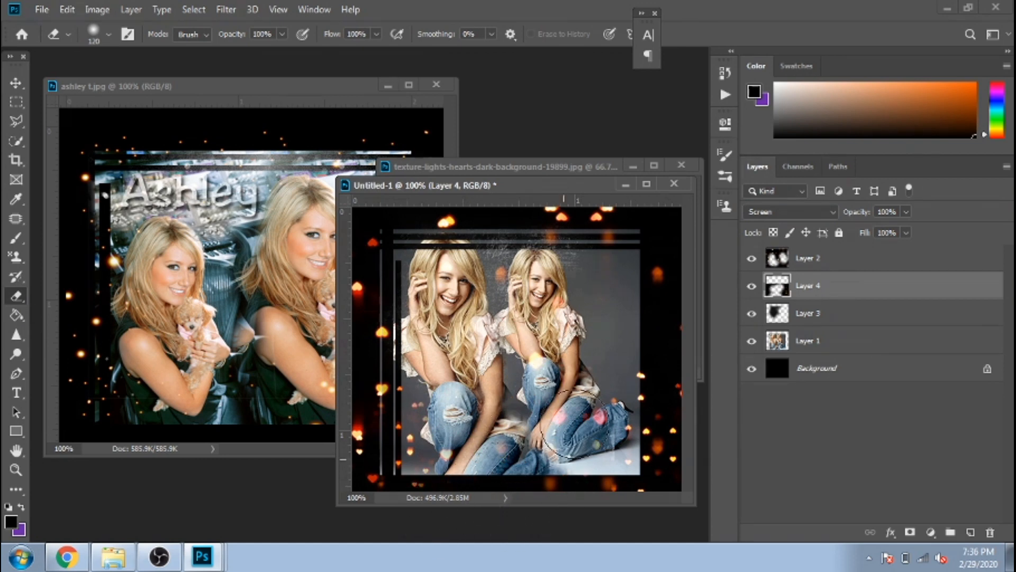
{"action": "key", "text": "ctrl+j"}
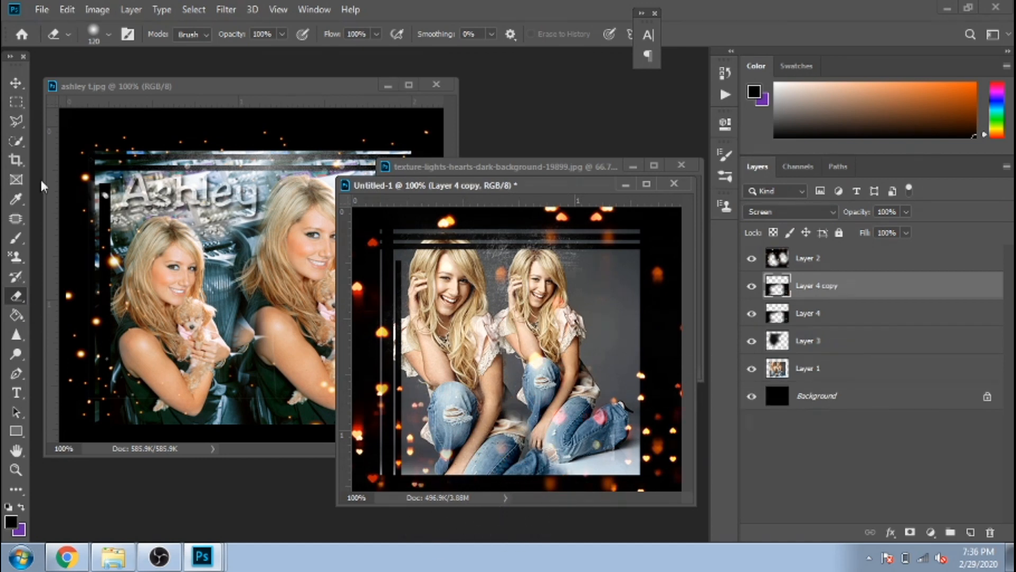
{"action": "left_click", "coordinate": [15, 83]}
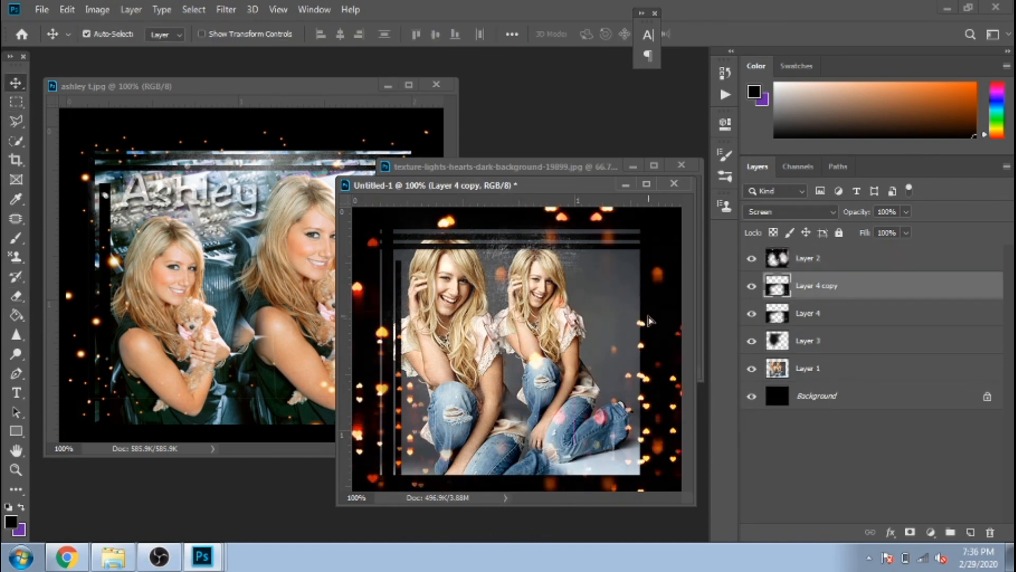
{"action": "left_click", "coordinate": [16, 292]}
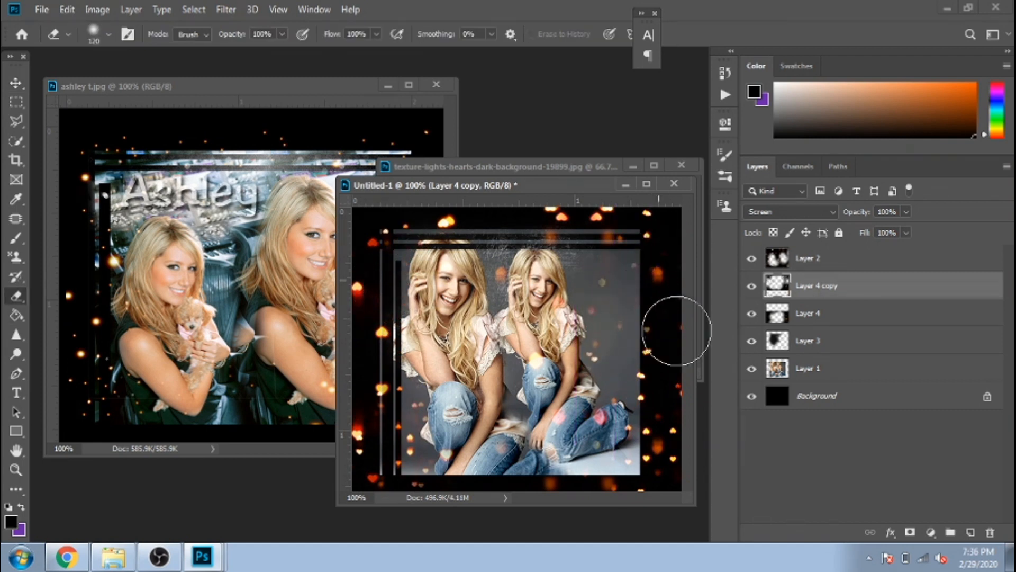
{"action": "mouse_move", "coordinate": [127, 447]}
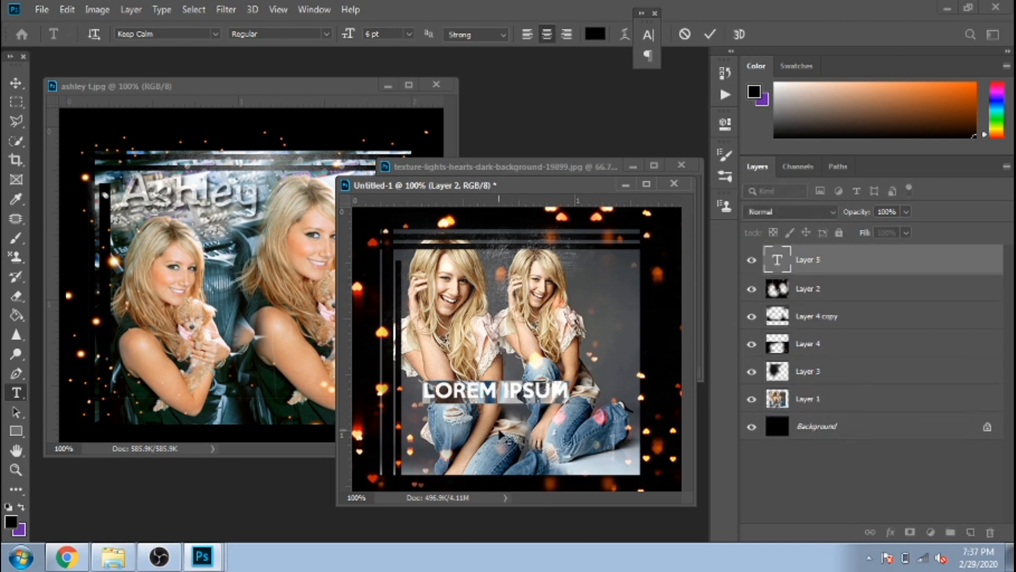
Type ASHLEY in Keep Calm, set it to Soft Light, and scale it up
{"action": "type", "text": "ASHLEY"}
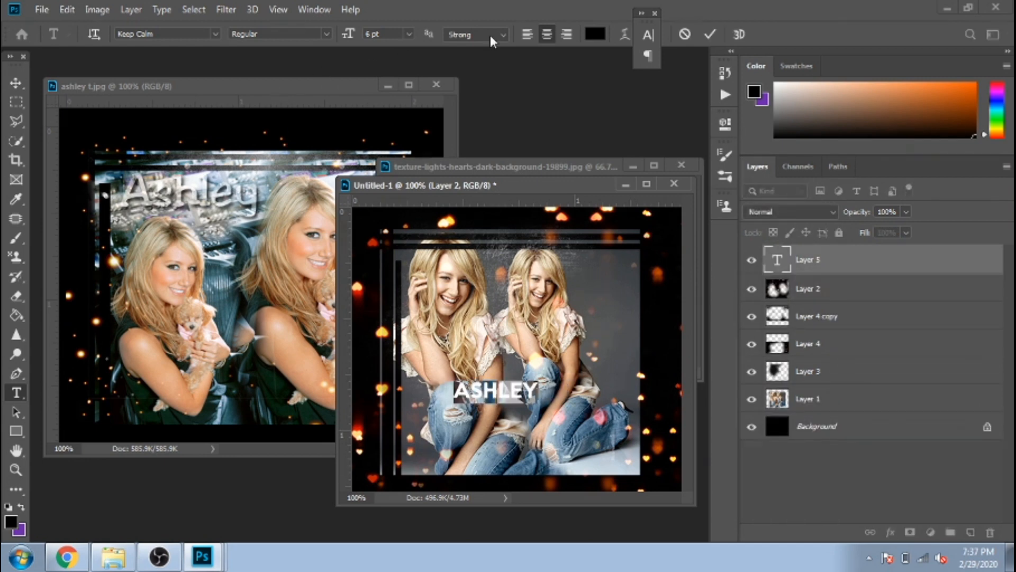
{"action": "left_click", "coordinate": [410, 33]}
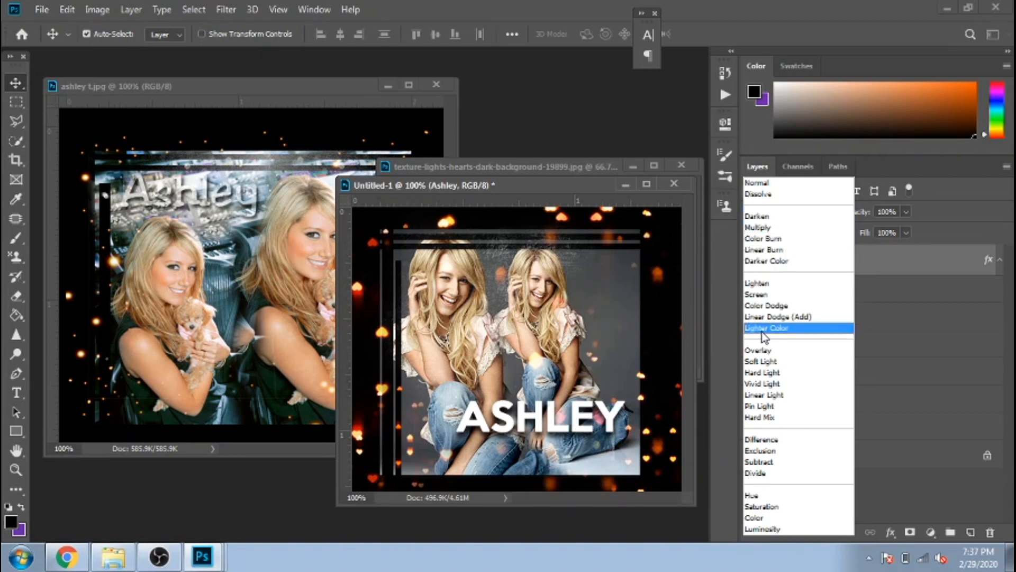
{"action": "left_click", "coordinate": [761, 362]}
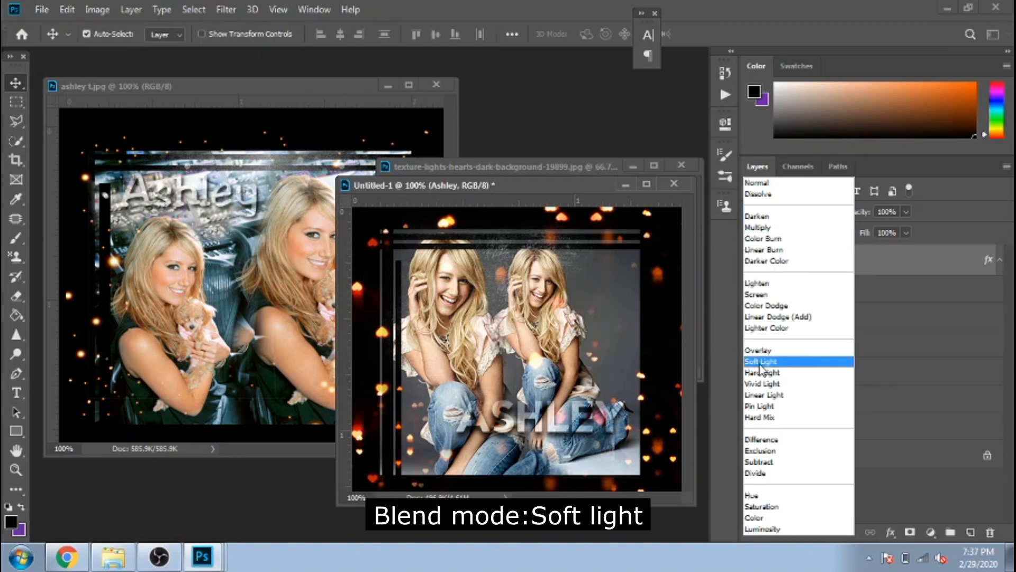
{"action": "left_click", "coordinate": [761, 361]}
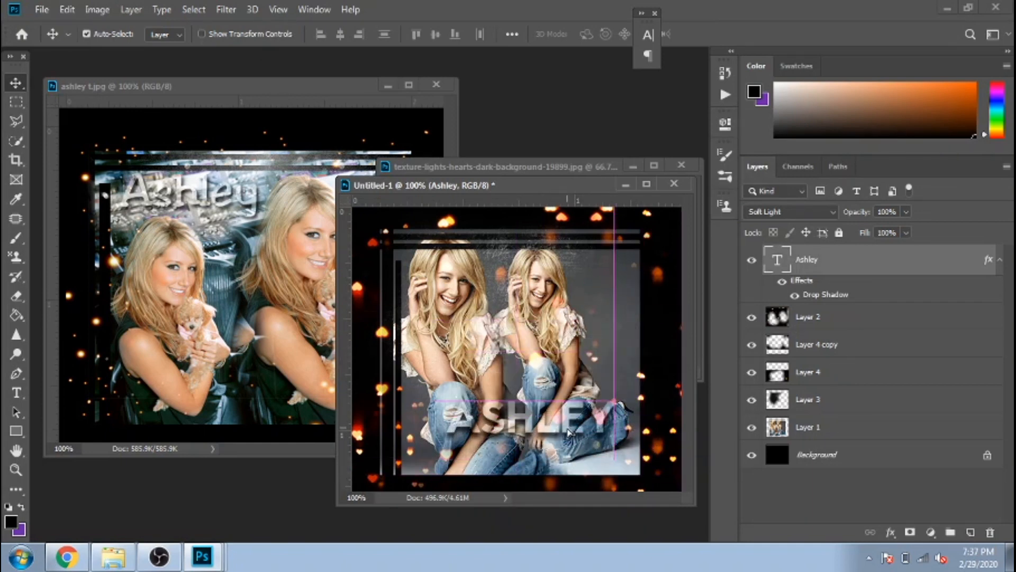
{"action": "key", "text": "Ctrl+T"}
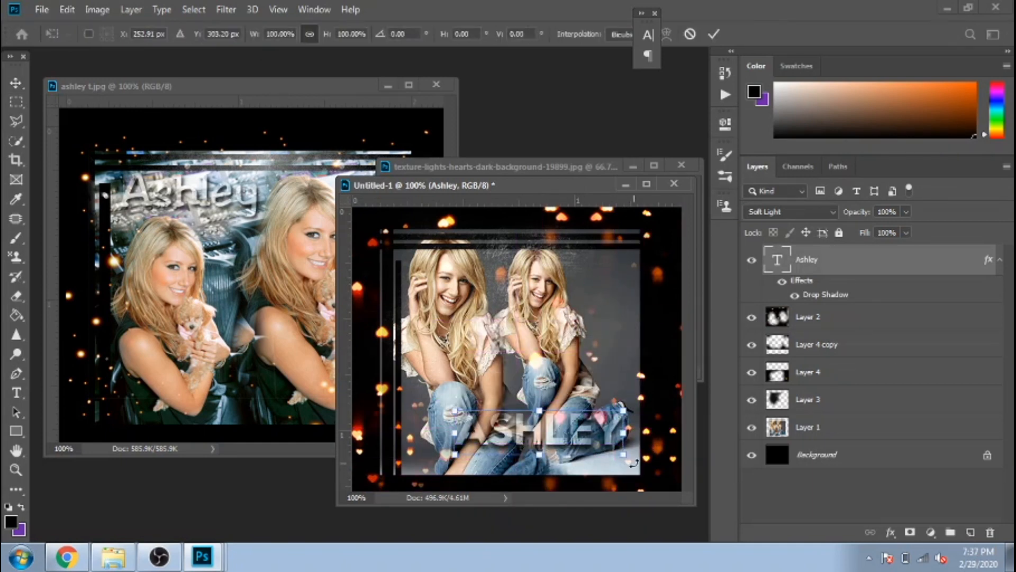
{"action": "key", "text": "Enter"}
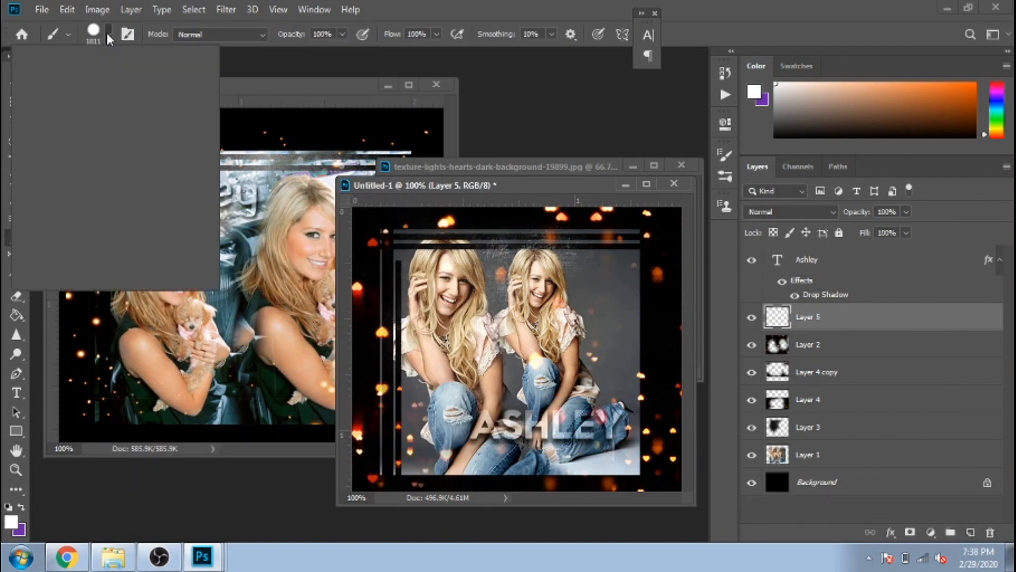
Paint a large soft white brush glow on a new layer at about half opacity
{"action": "left_click", "coordinate": [106, 34]}
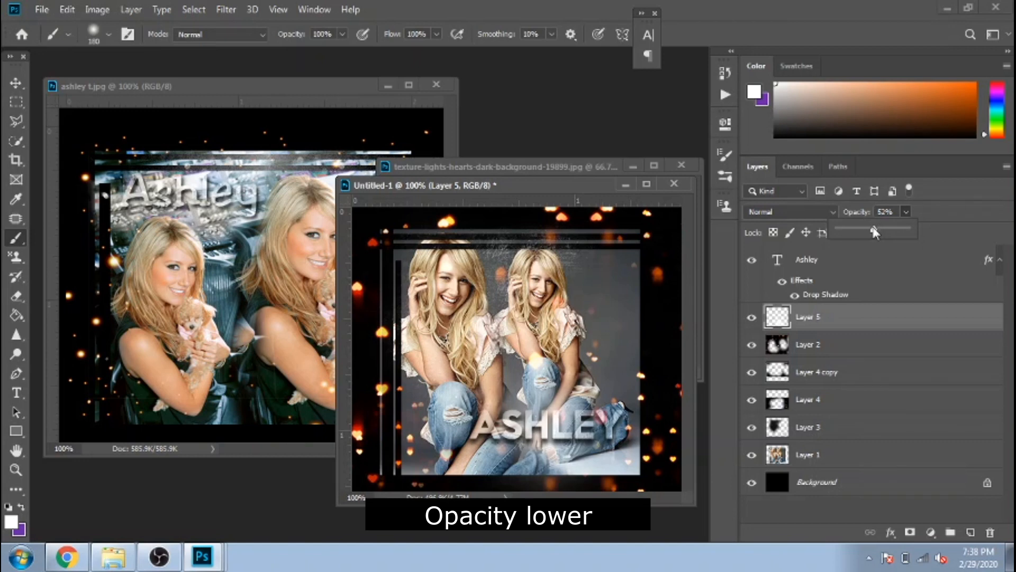
{"action": "left_click_drag", "start_coordinate": [874, 229], "coordinate": [871, 229]}
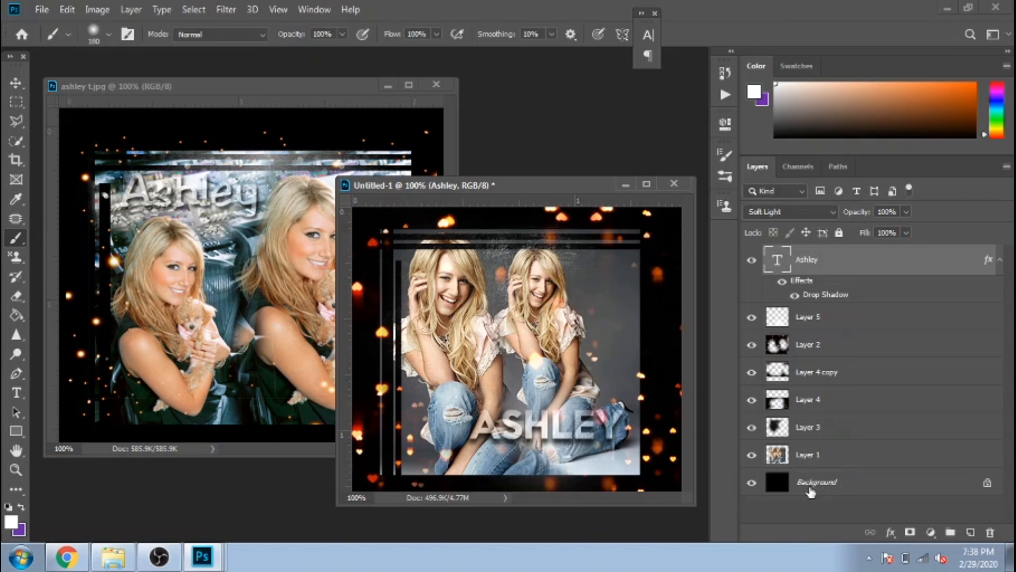
Merge all visible banner layers into one image and open the Filter menu
{"action": "key", "text": "Ctrl+Shift+E"}
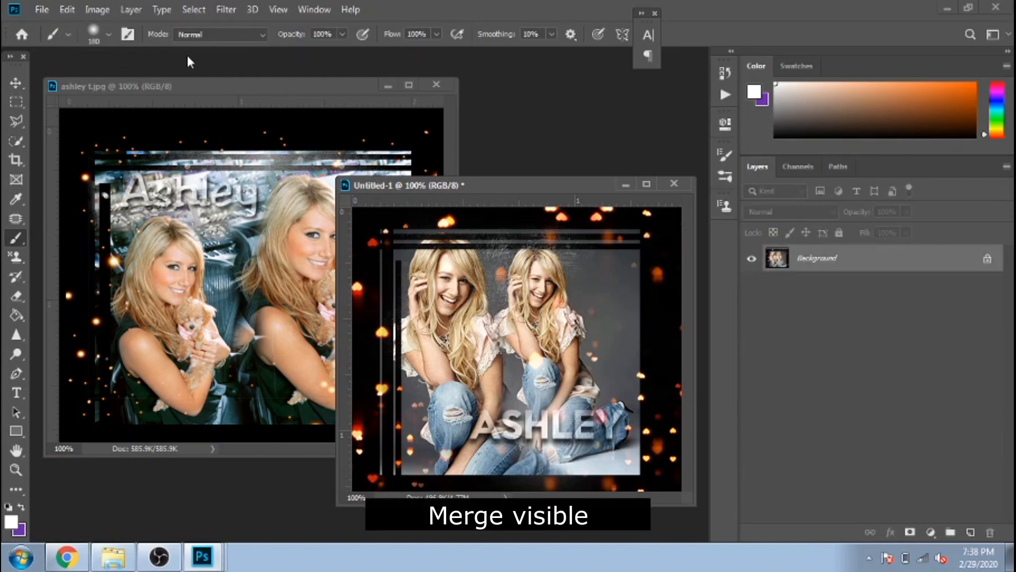
{"action": "left_click", "coordinate": [225, 9]}
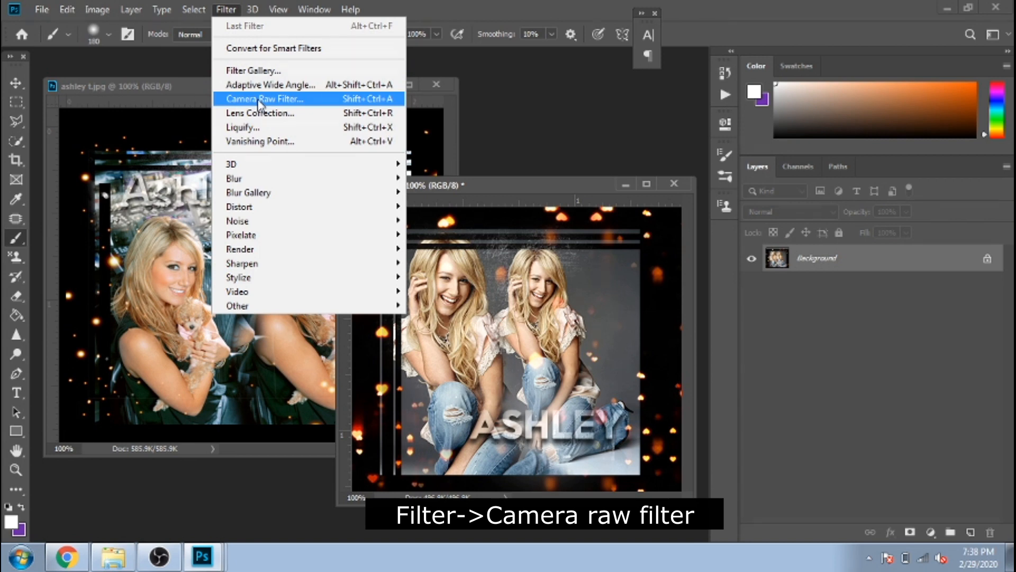
{"action": "mouse_move", "coordinate": [291, 141]}
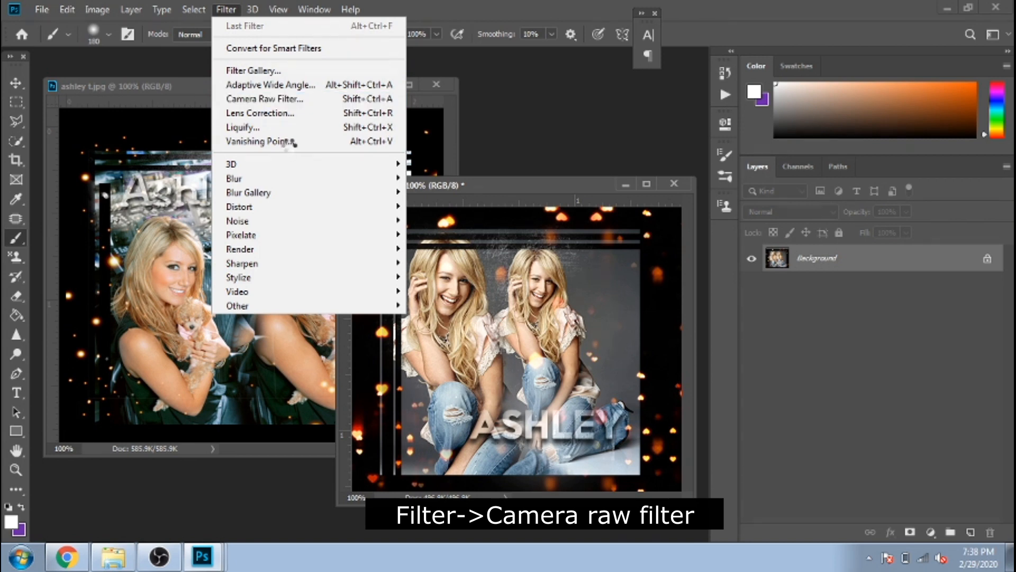
In Camera Raw Filter, fit the preview and warm and darken the Basic tones
{"action": "left_click", "coordinate": [265, 98]}
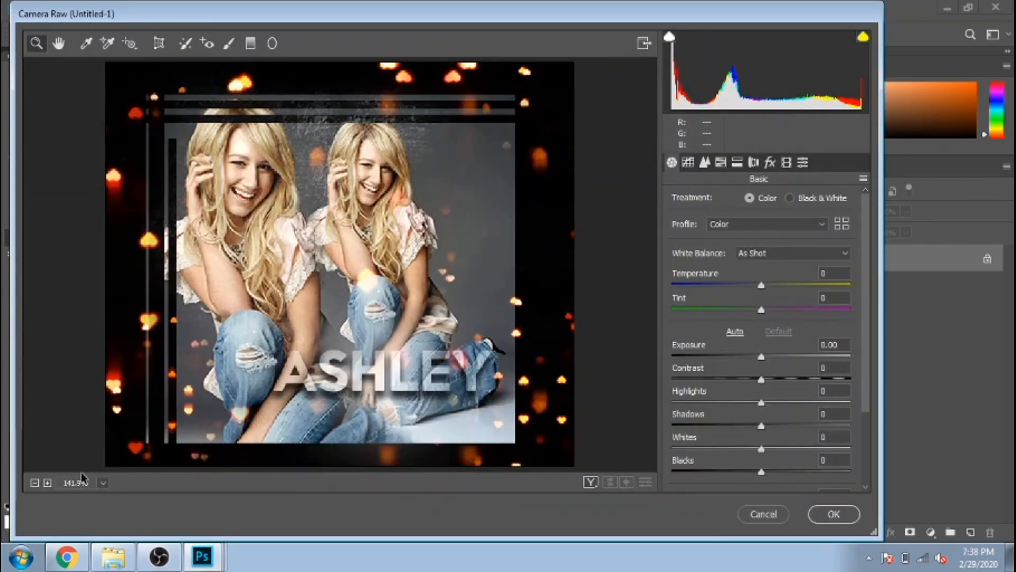
{"action": "left_click", "coordinate": [35, 482]}
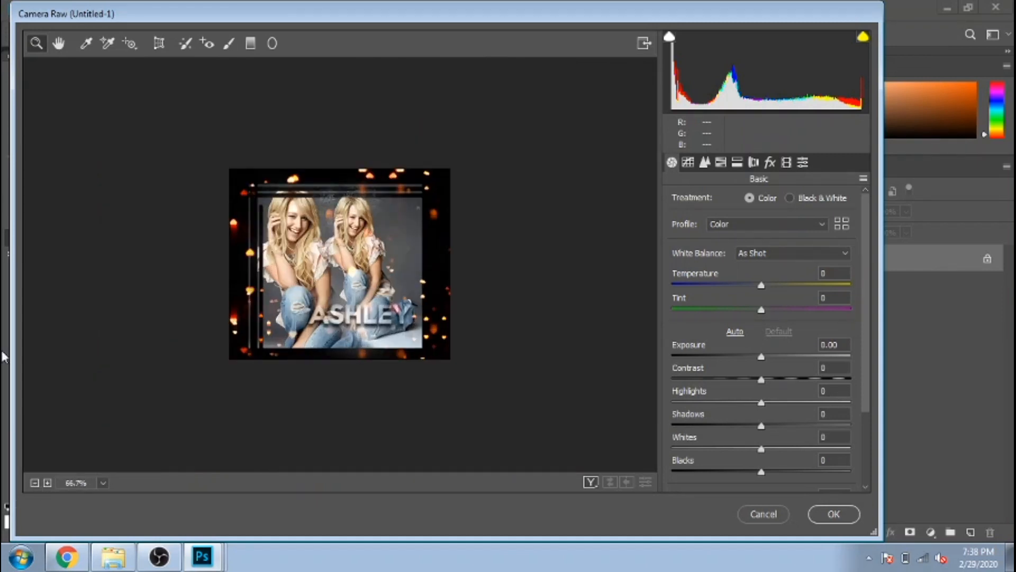
{"action": "left_click_drag", "start_coordinate": [762, 285], "coordinate": [770, 285]}
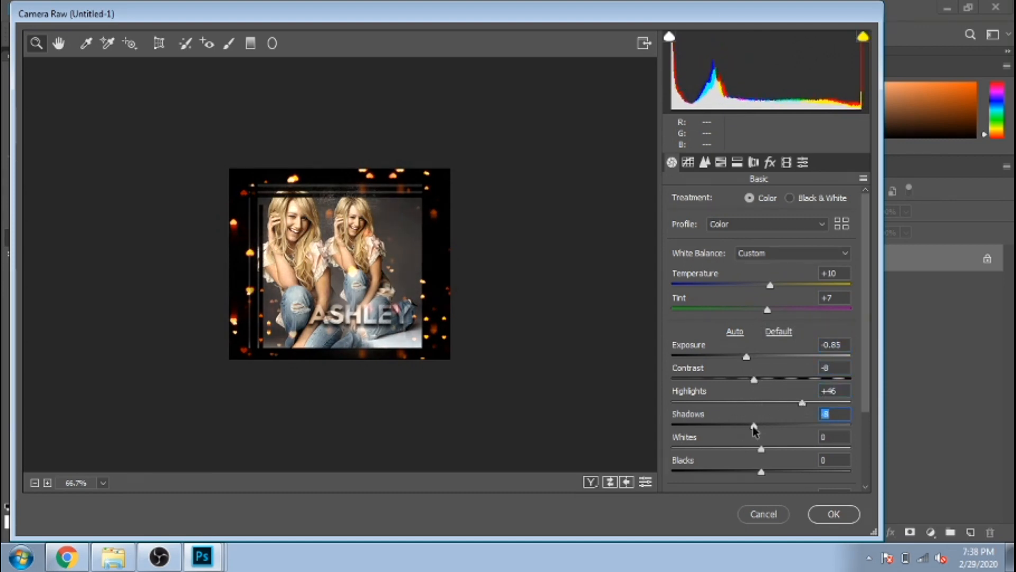
Shift red, blue and purple hues, adjust saturation and luminance, and apply
{"action": "left_click", "coordinate": [720, 163]}
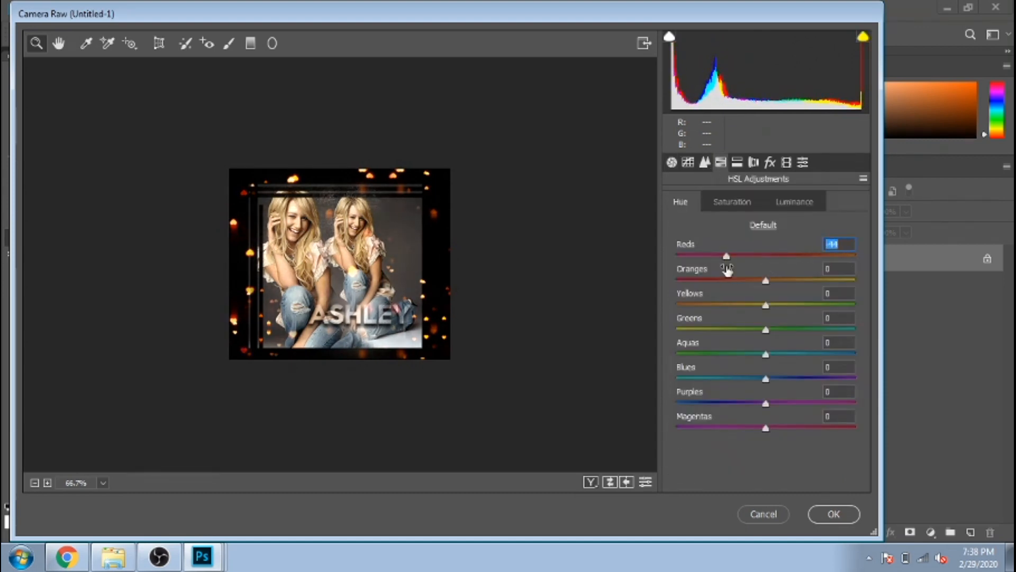
{"action": "left_click_drag", "start_coordinate": [765, 378], "coordinate": [706, 378]}
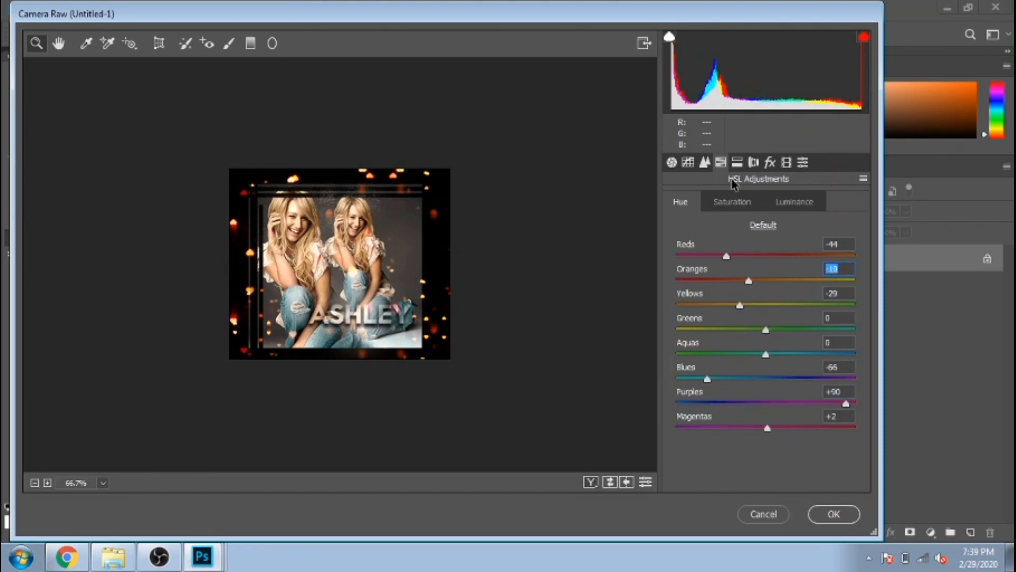
{"action": "left_click", "coordinate": [732, 201]}
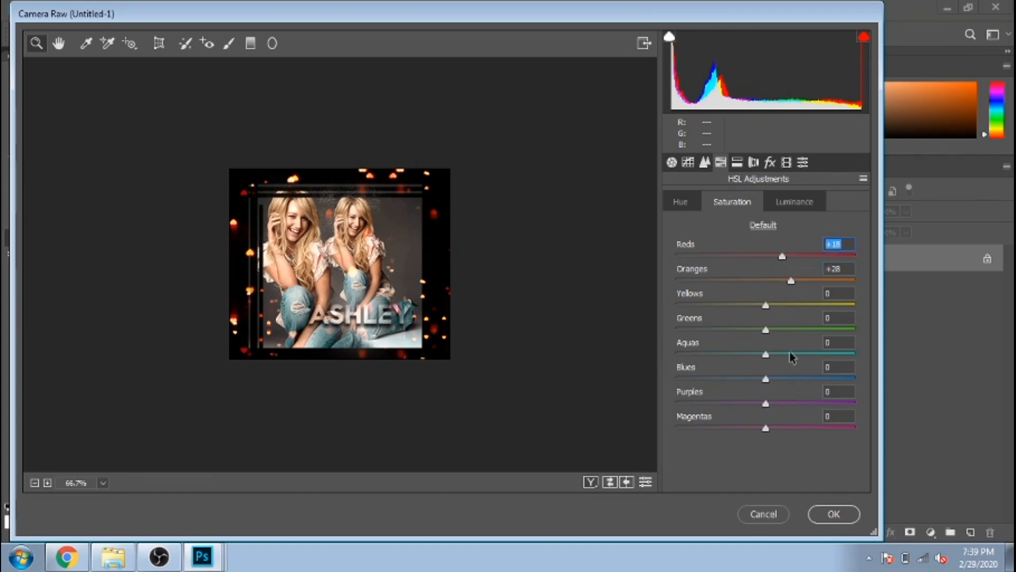
{"action": "left_click", "coordinate": [794, 201]}
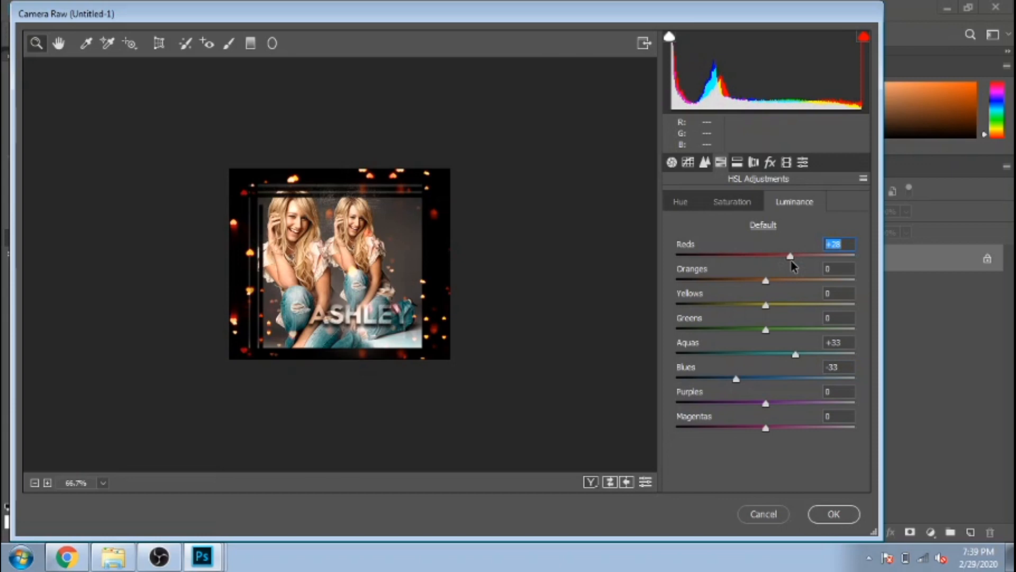
{"action": "left_click", "coordinate": [833, 514]}
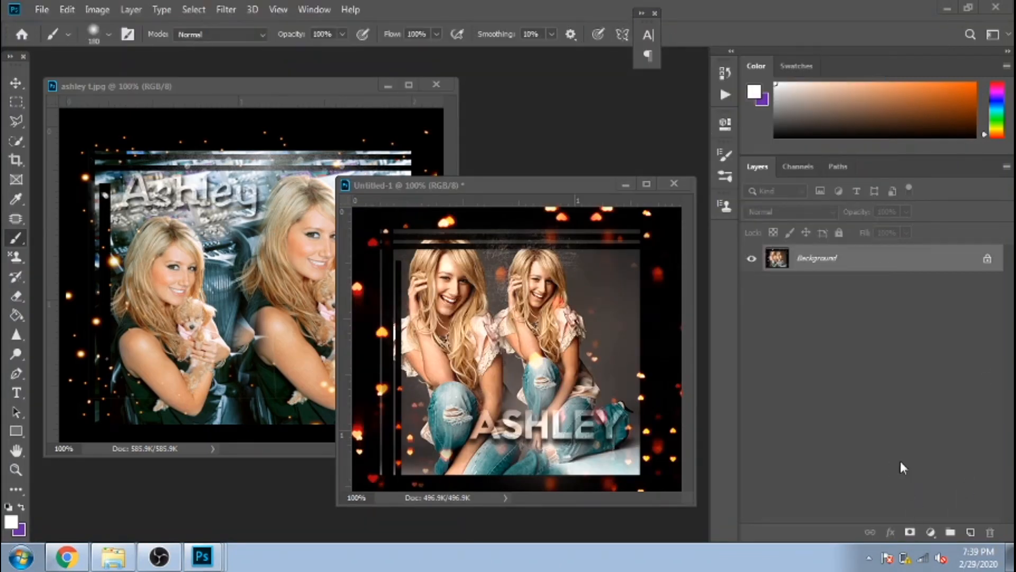